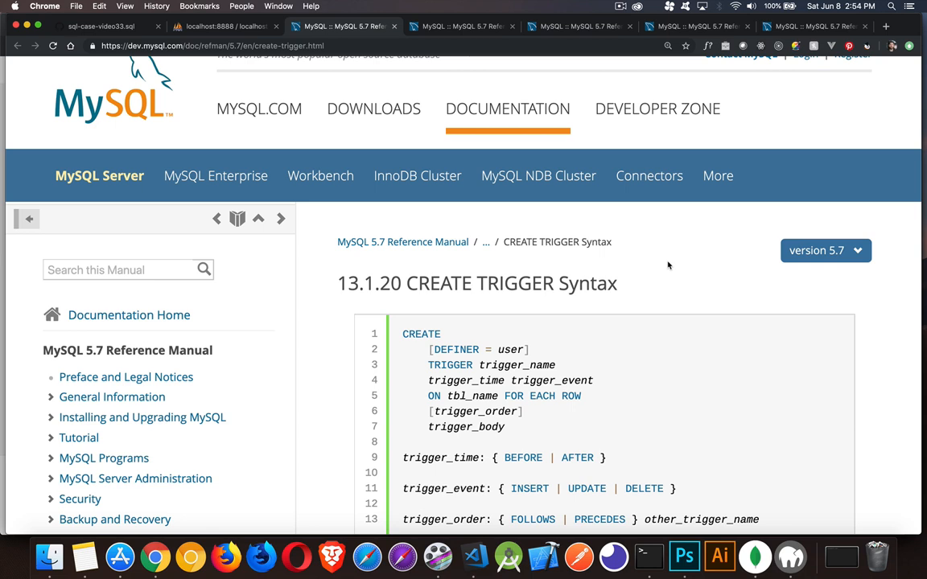
{"action": "mouse_move", "coordinate": [320, 175]}
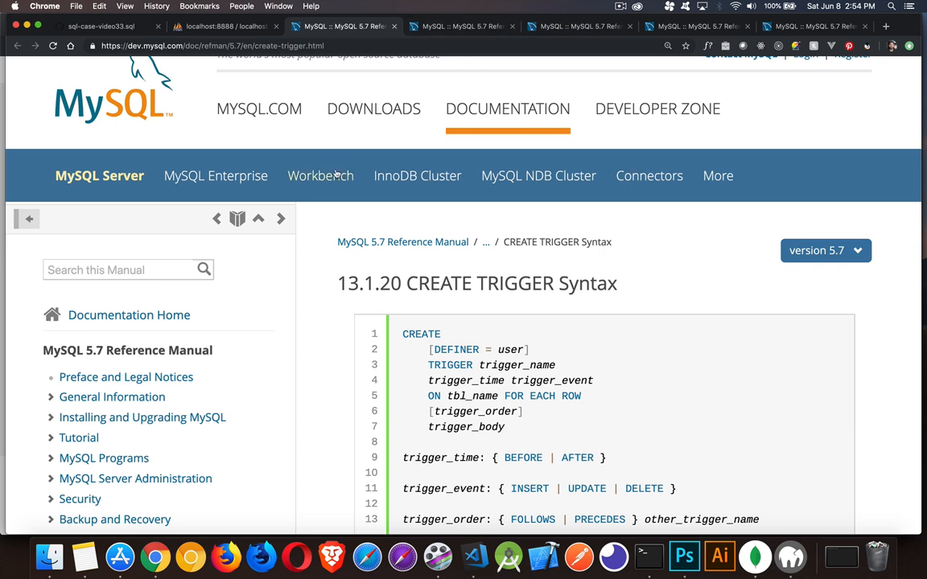
{"action": "mouse_move", "coordinate": [346, 264]}
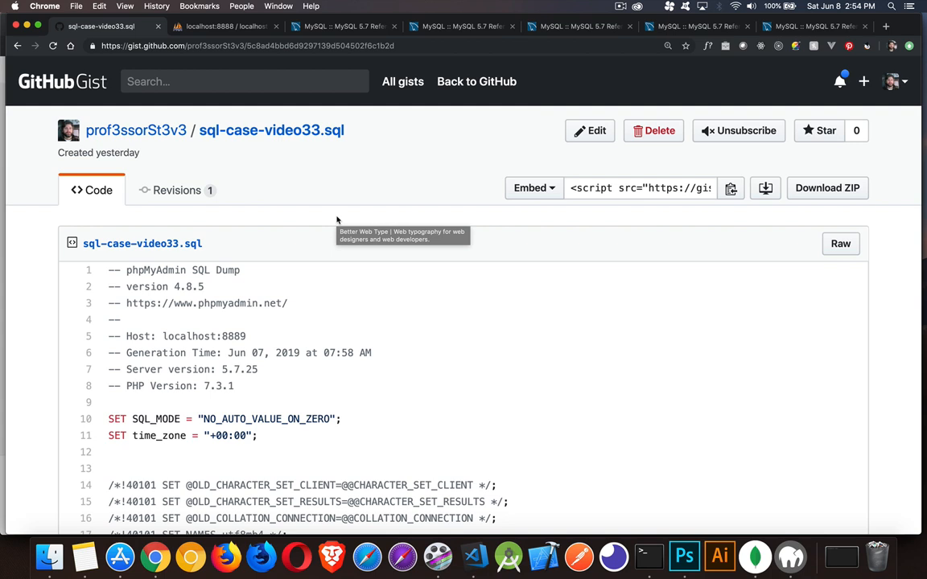
{"action": "mouse_move", "coordinate": [410, 299]}
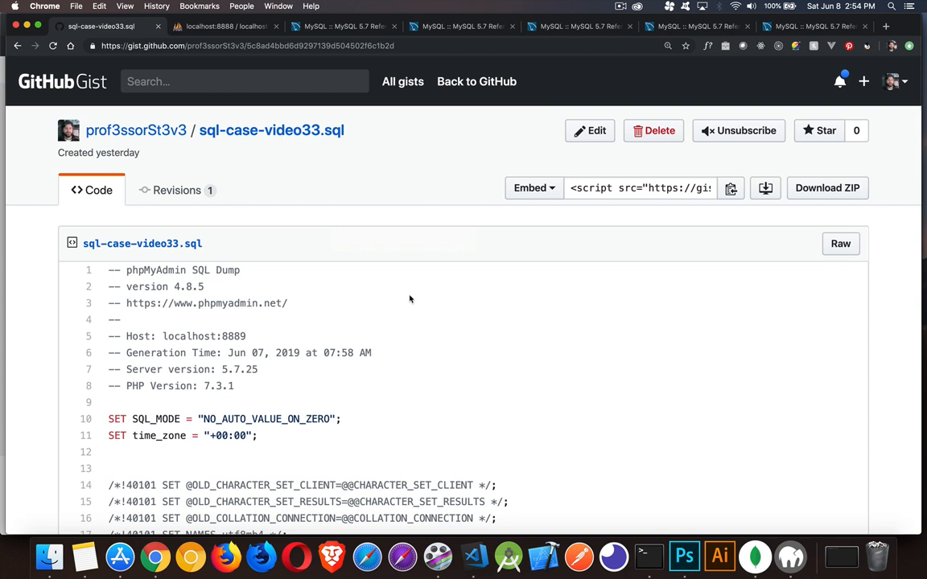
{"action": "mouse_move", "coordinate": [383, 307]}
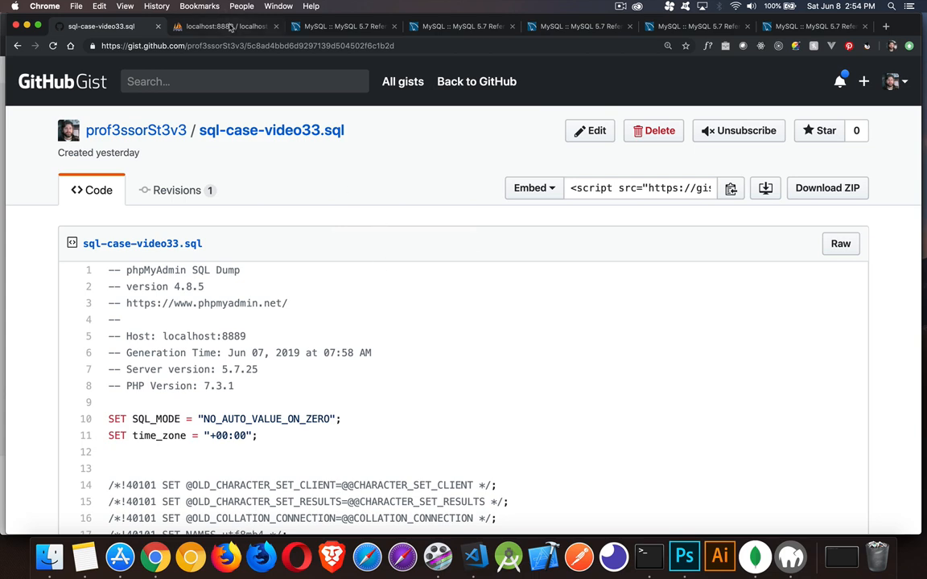
Switch from the GitHub Gist to the phpMyAdmin localhost browser tab.
{"action": "left_click", "coordinate": [226, 26]}
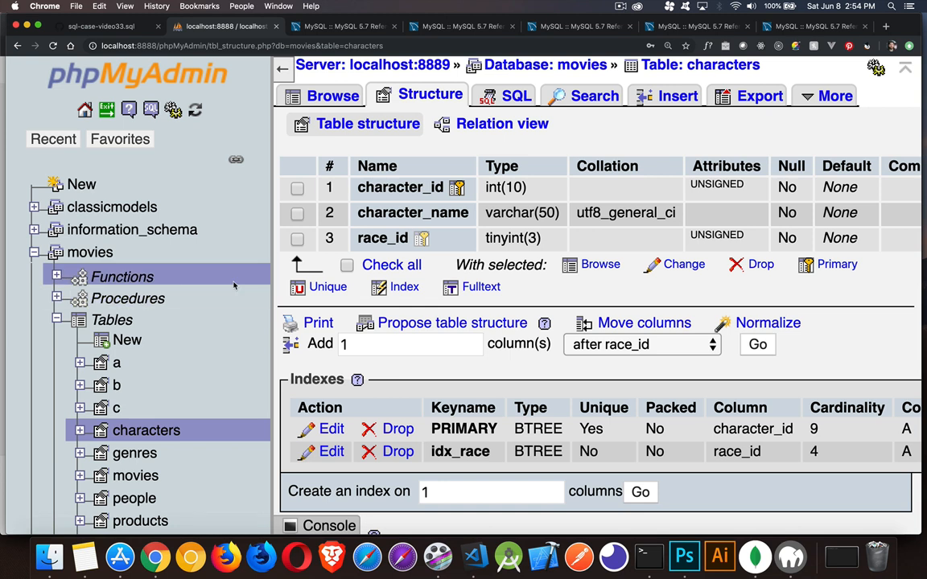
{"action": "mouse_move", "coordinate": [570, 150]}
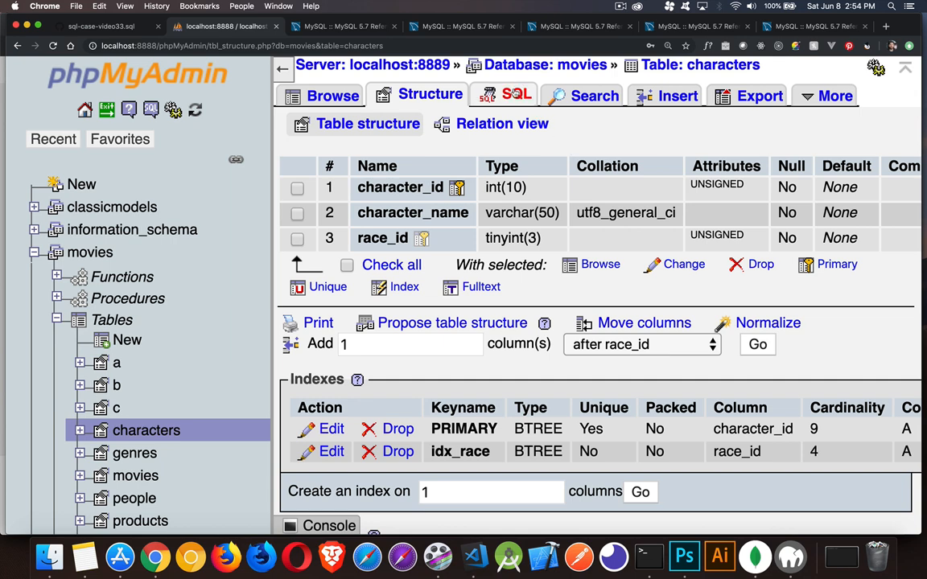
Go to the SQL query editor for the movies.characters table.
{"action": "left_click", "coordinate": [515, 96]}
{"action": "type", "text": "c"}
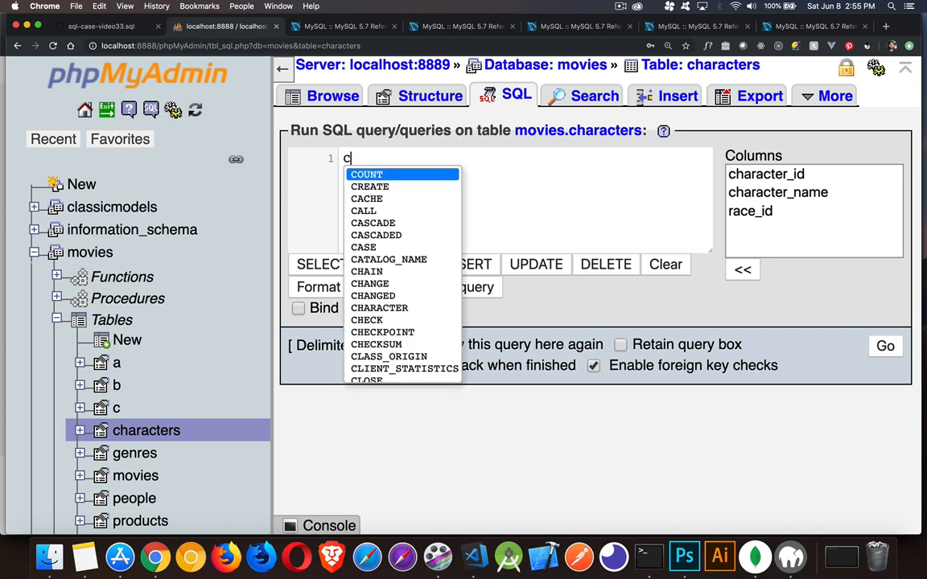
Write CREATE TRIGGER tr_ins_char BEFORE INSERT ON characters in the query box.
{"action": "type", "text": "CREATE TRGI"}
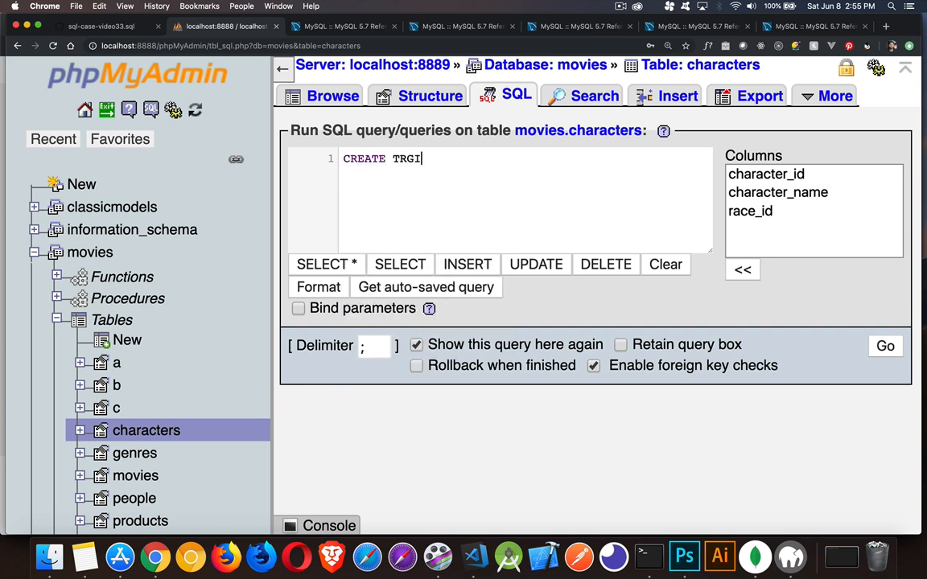
{"action": "type", "text": "GGER"}
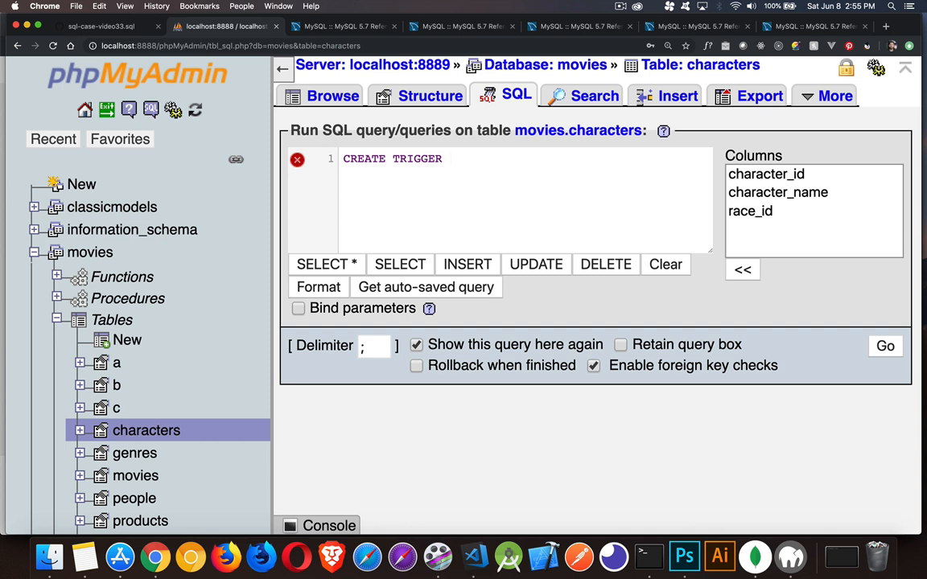
{"action": "type", "text": "tr_ins"}
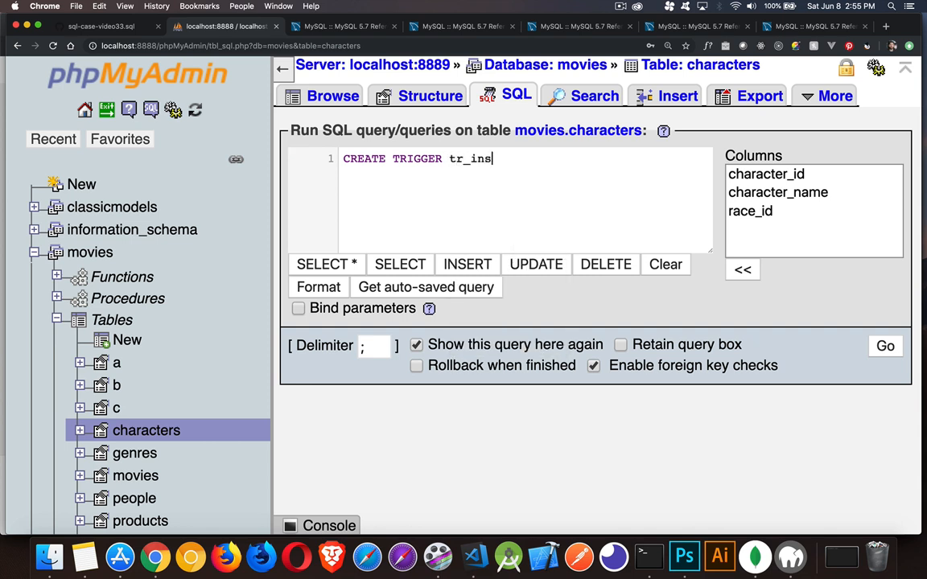
{"action": "type", "text": "_char"}
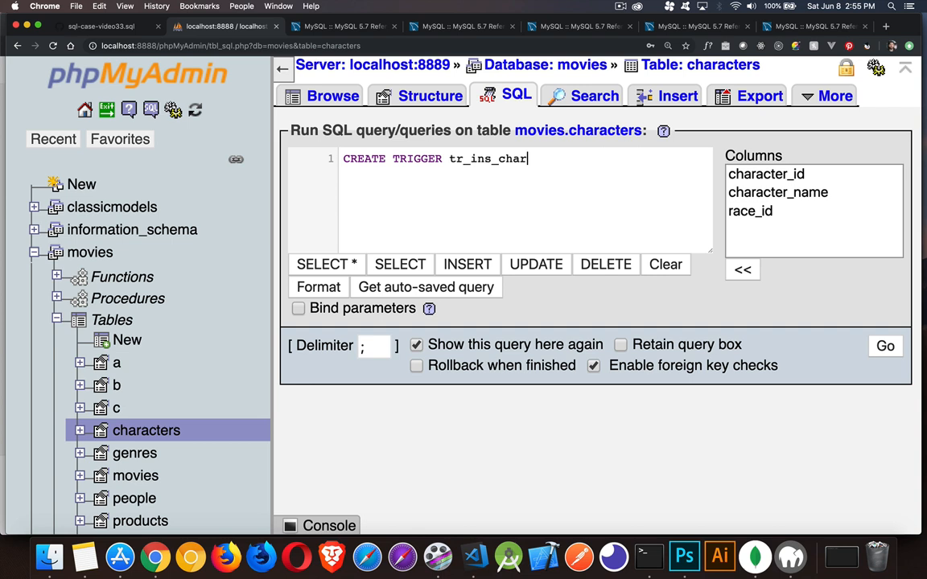
{"action": "type", "text": "\" \""}
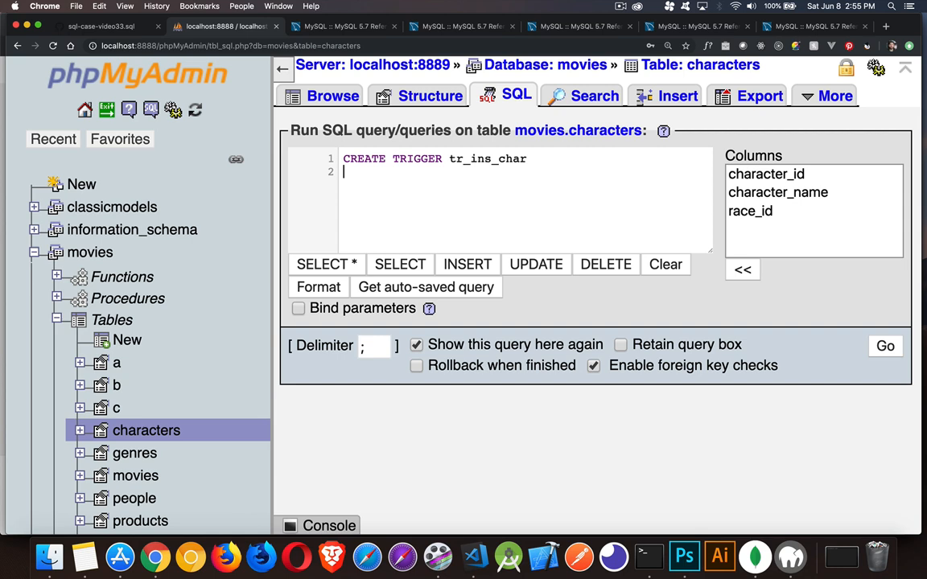
{"action": "type", "text": "BEFORE"}
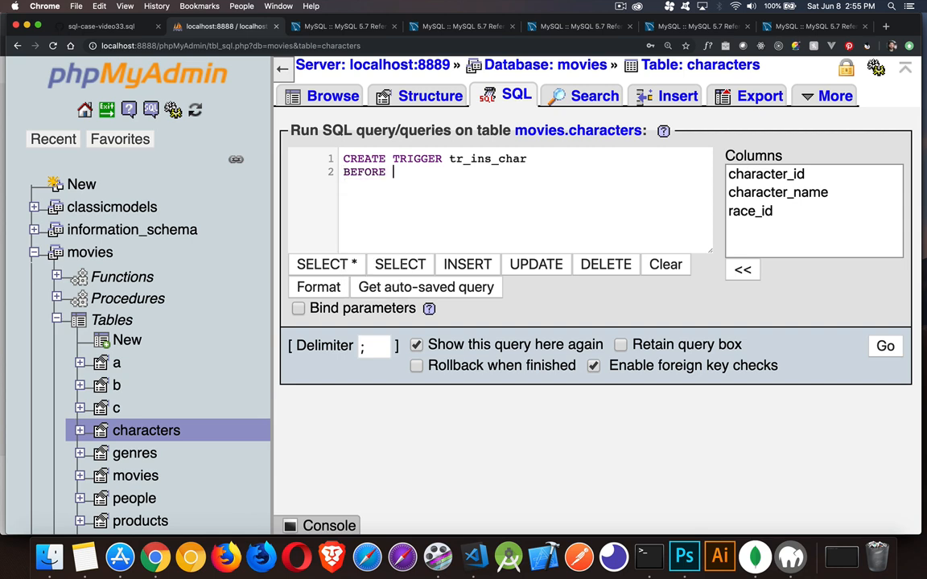
{"action": "type", "text": "INSERT ON characters"}
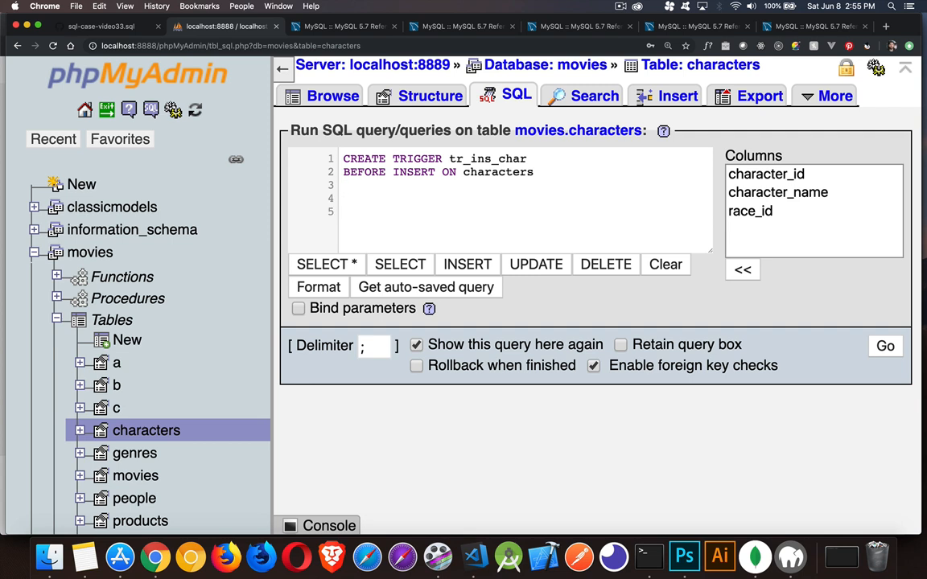
Add CREATE TRIGGER tr_up_char BEFORE UPDATE ON characters and FOR EACH ROW to both triggers.
{"action": "type", "text": "CREATE"}
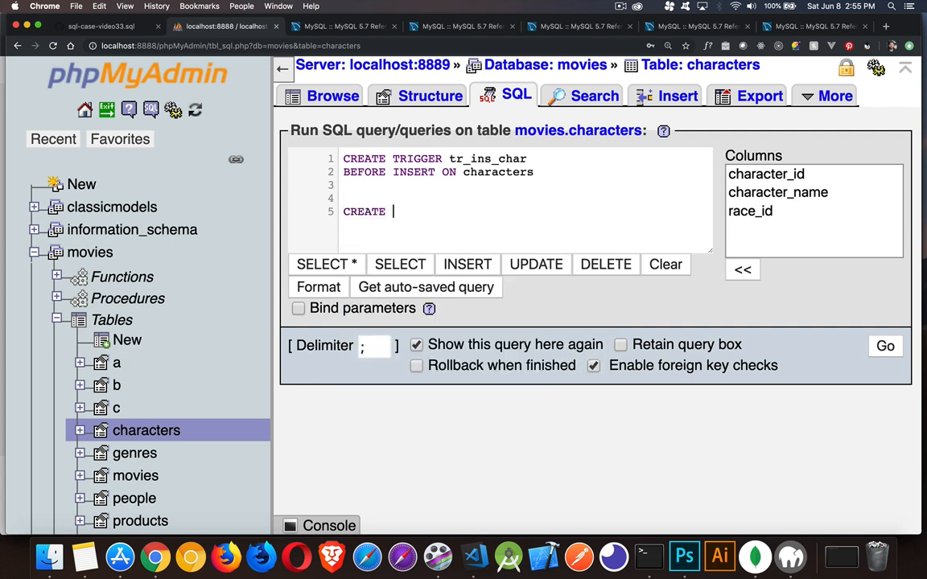
{"action": "type", "text": "TRIGGER tr_up_ch"}
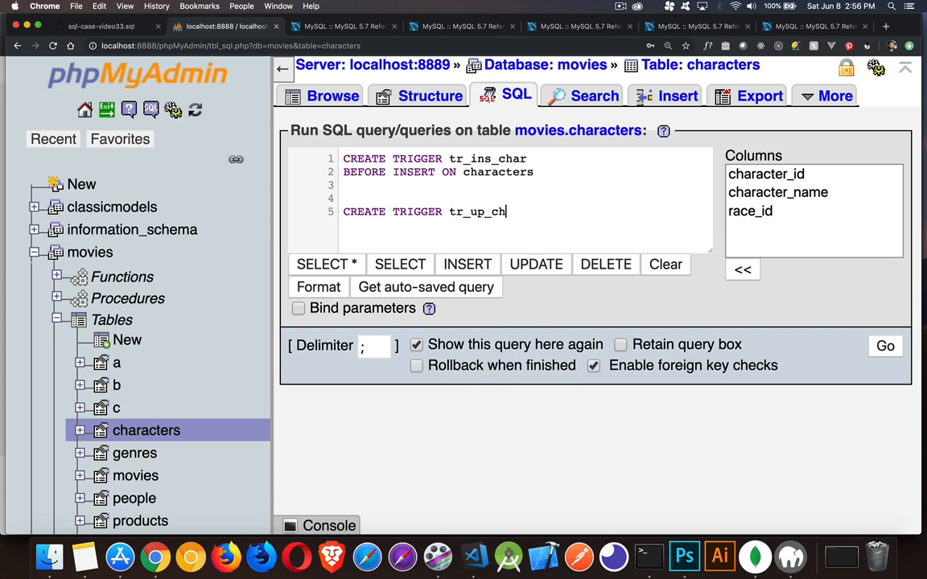
{"action": "type", "text": "ar"}
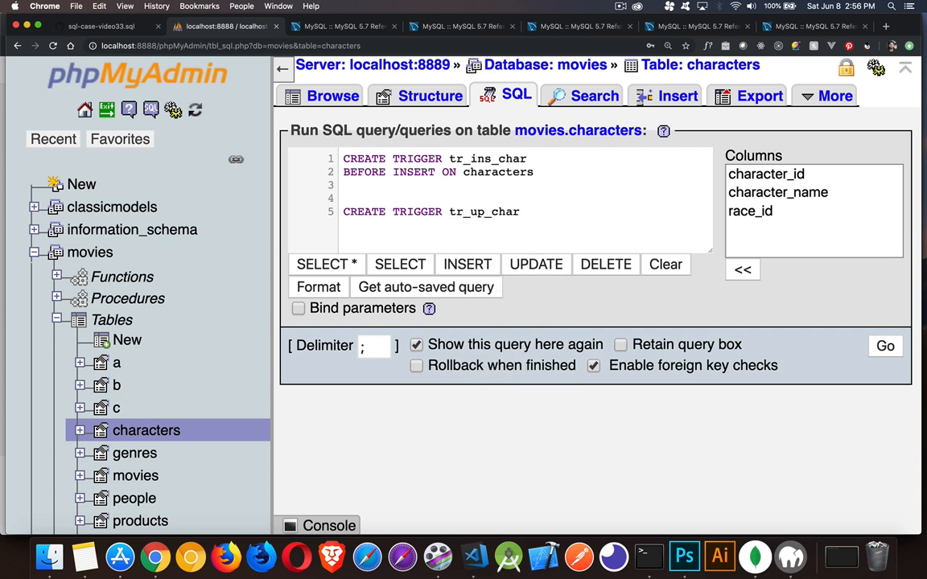
{"action": "type", "text": "BEFORE UPDATE ON characters"}
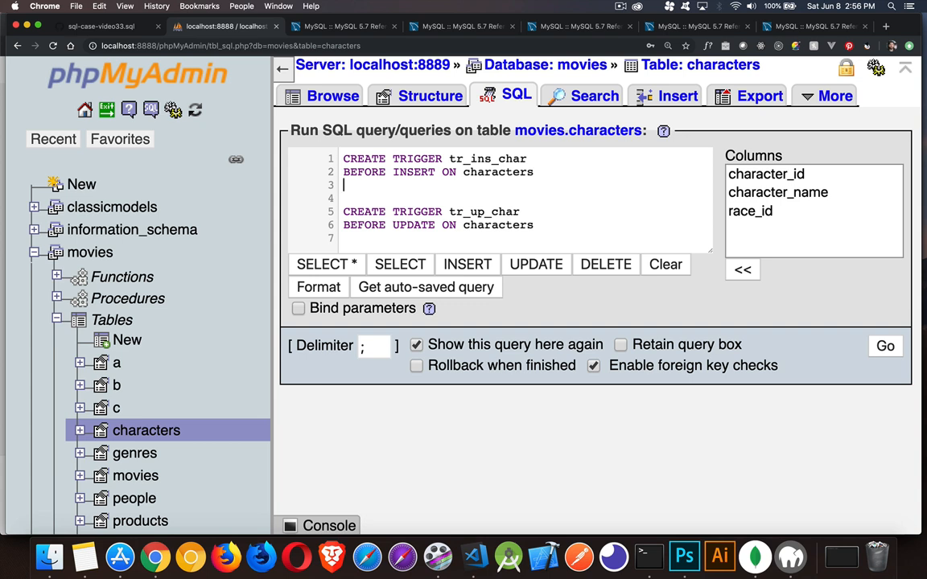
{"action": "type", "text": "F"}
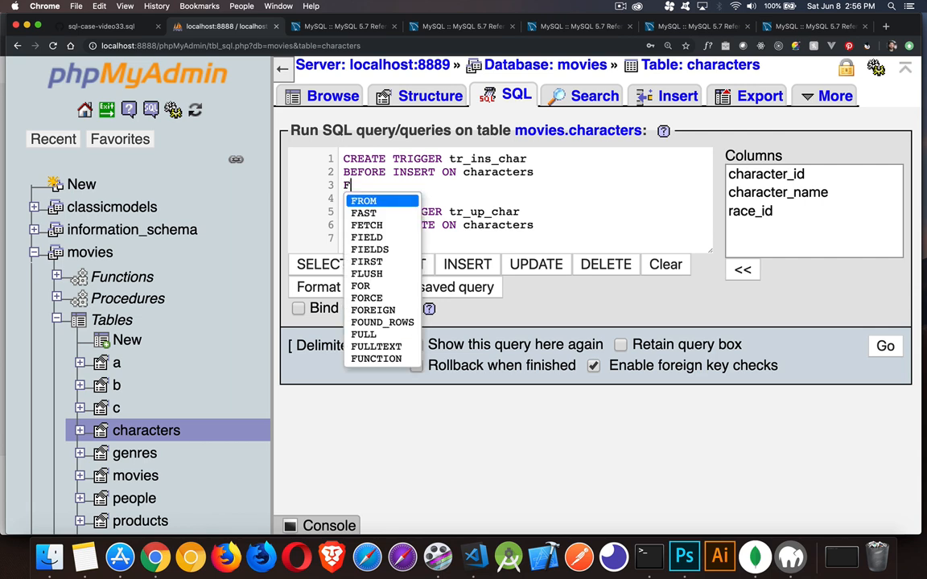
{"action": "type", "text": "OR EACH ROW"}
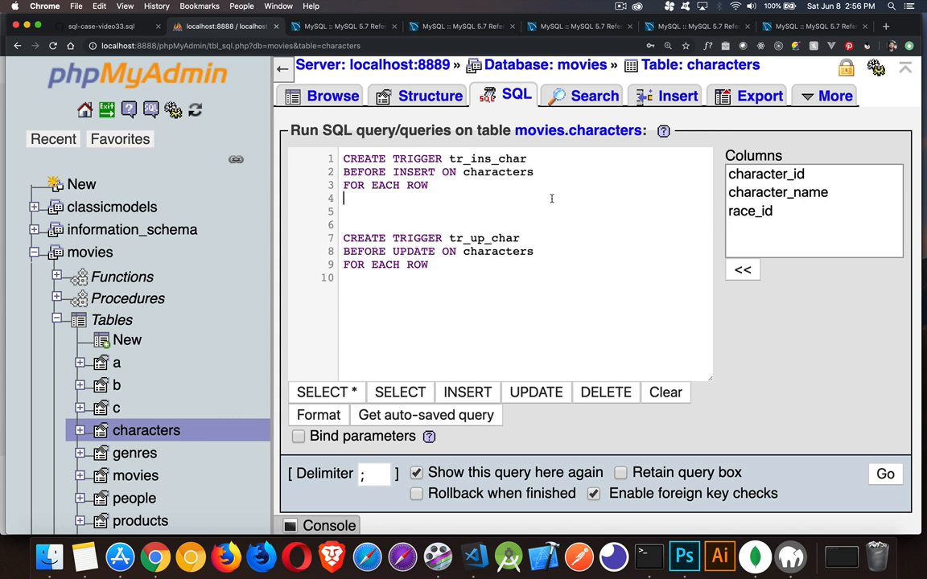
Give tr_ins_char the body SET NEW.character_name = UPPER(NEW.character_name);.
{"action": "type", "text": "N"}
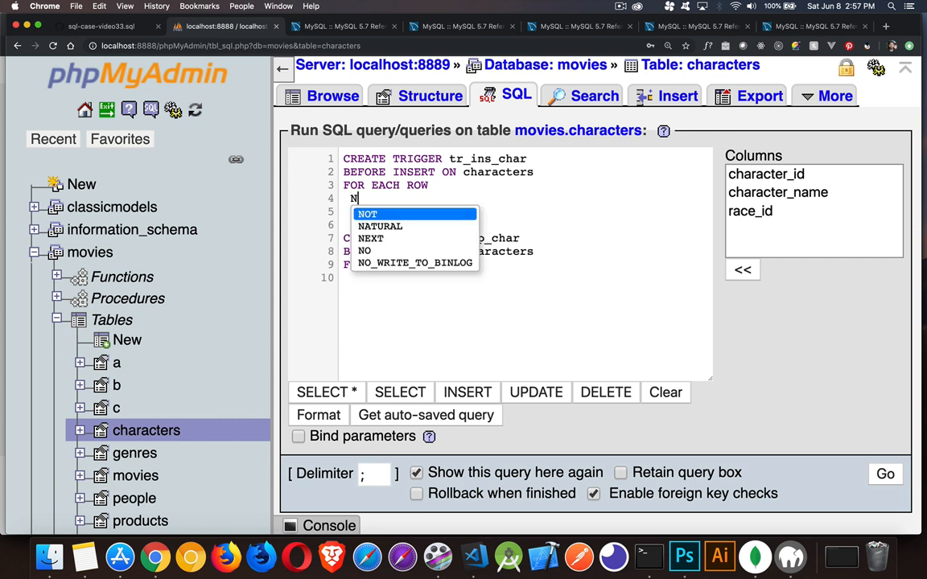
{"action": "type", "text": "EW.ch"}
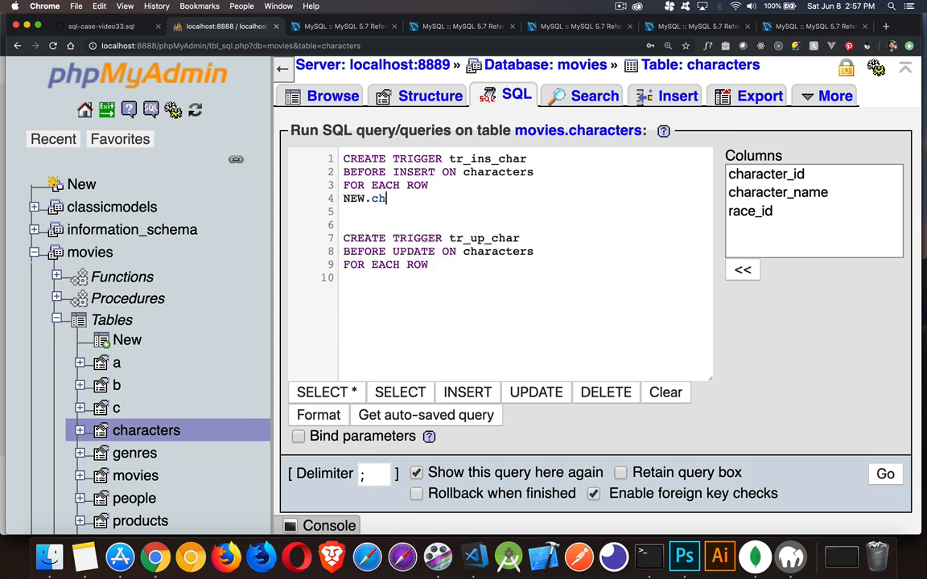
{"action": "type", "text": "aracter_name"}
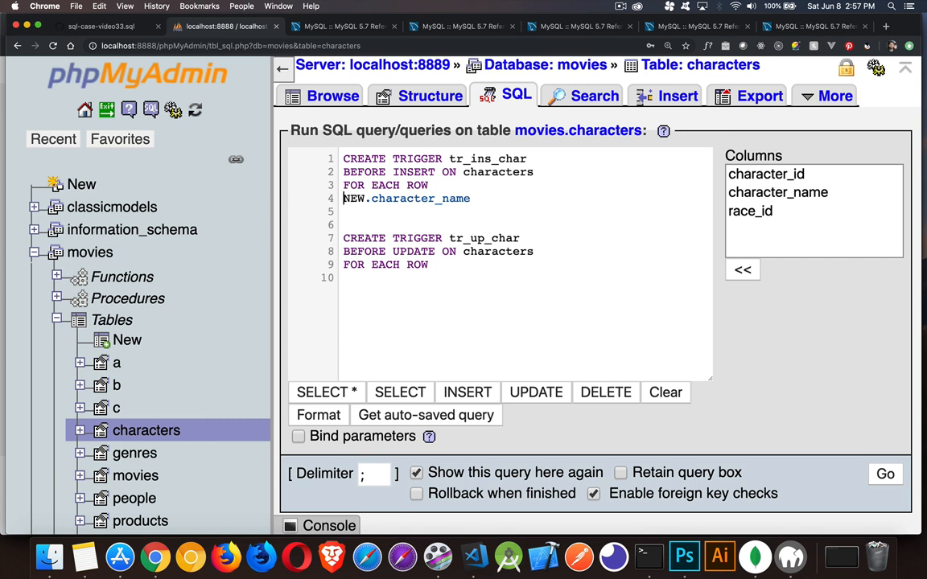
{"action": "type", "text": "SET"}
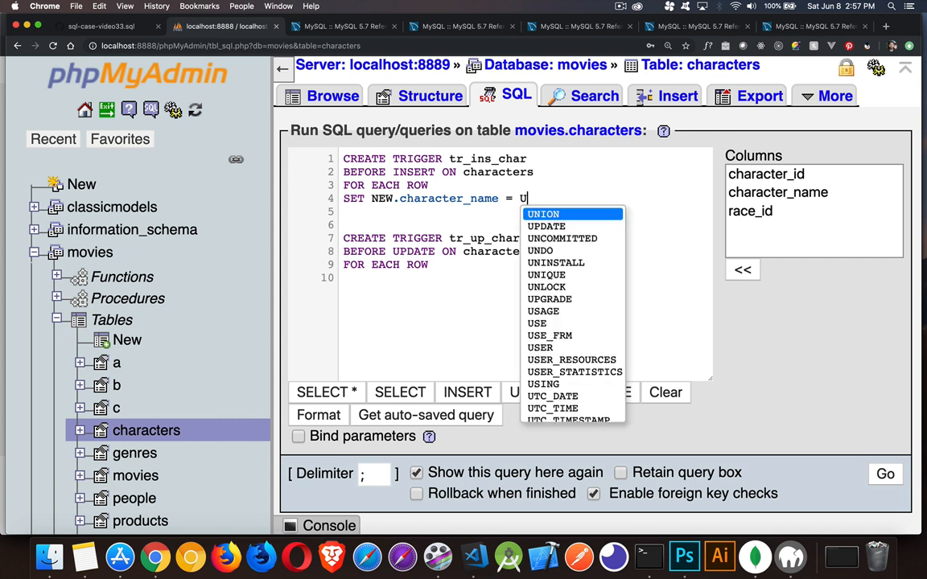
{"action": "type", "text": "PPER("}
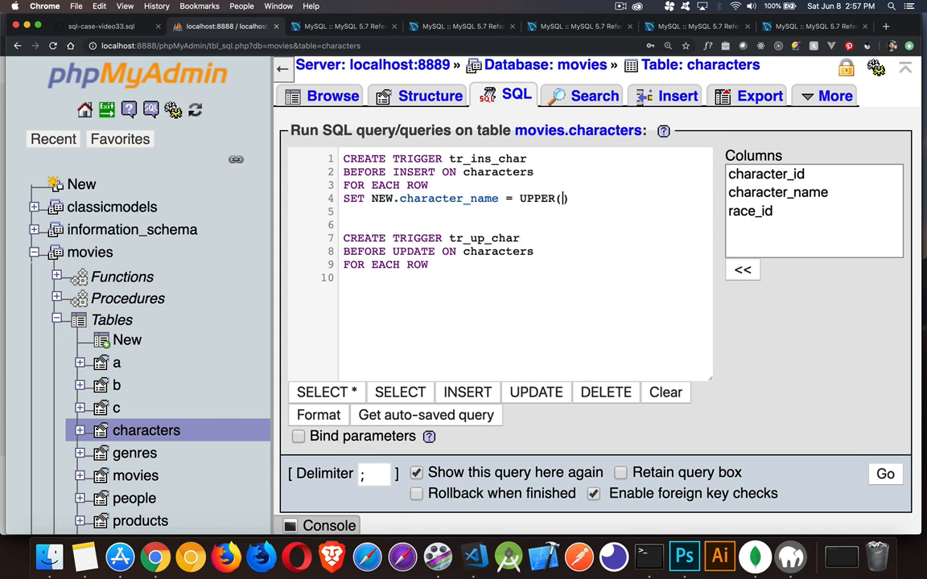
{"action": "type", "text": "NEW."}
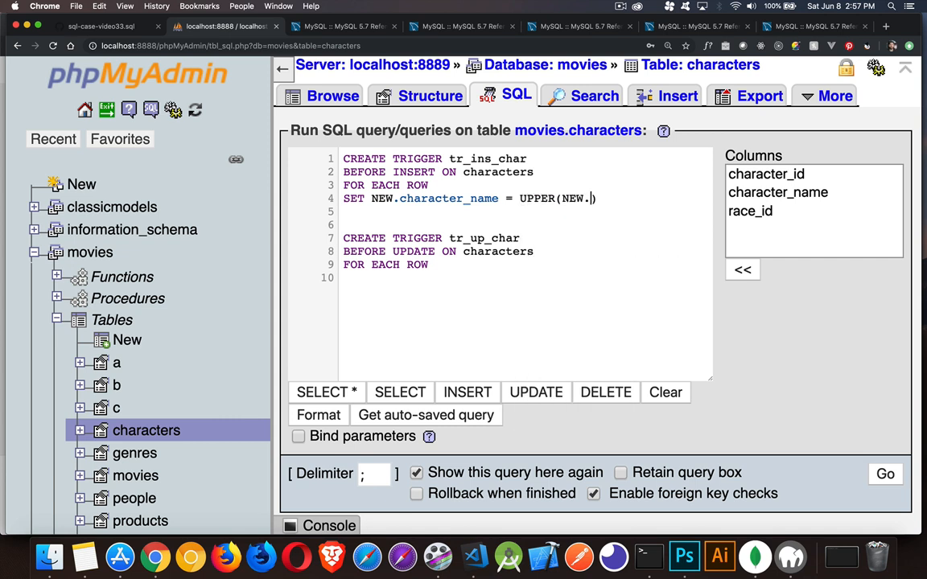
{"action": "type", "text": "character_"}
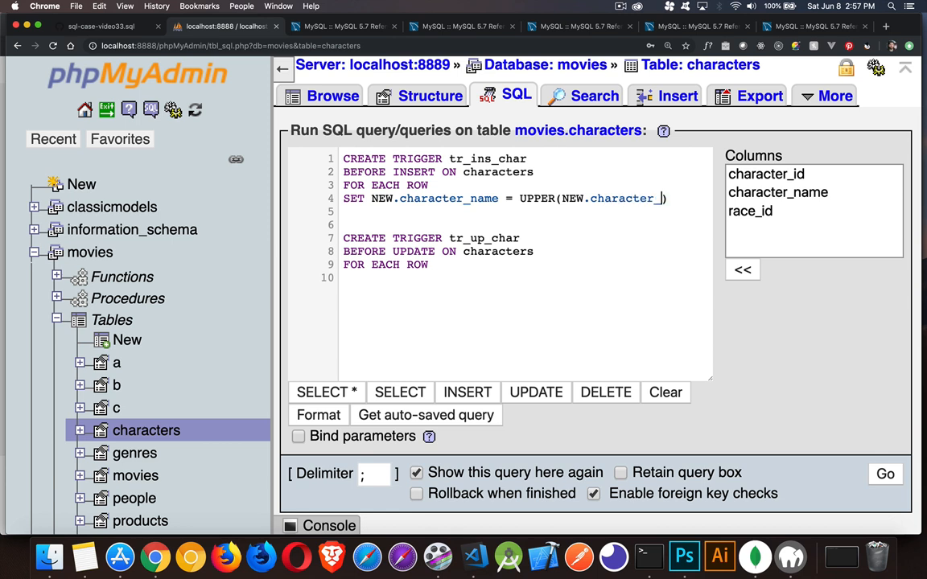
{"action": "type", "text": "name"}
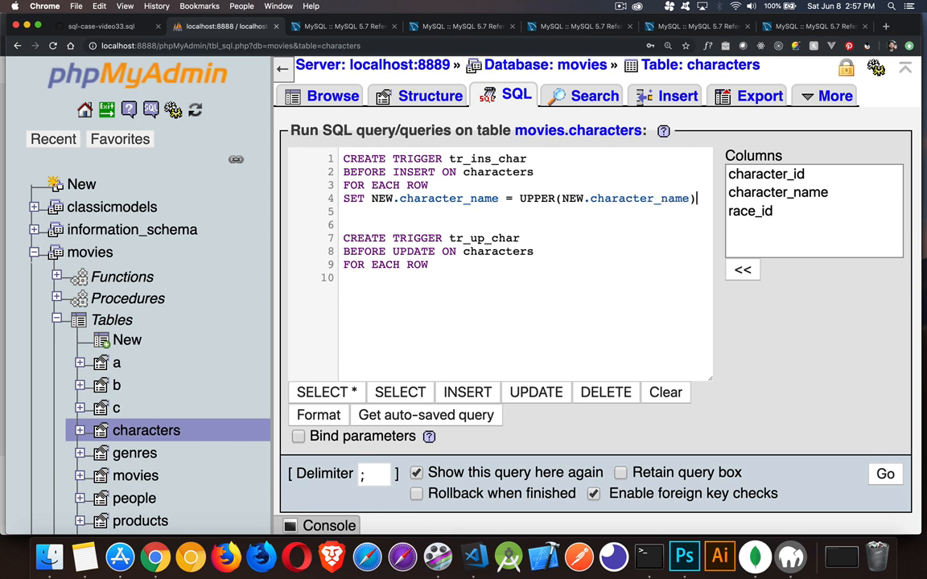
{"action": "type", "text": ";"}
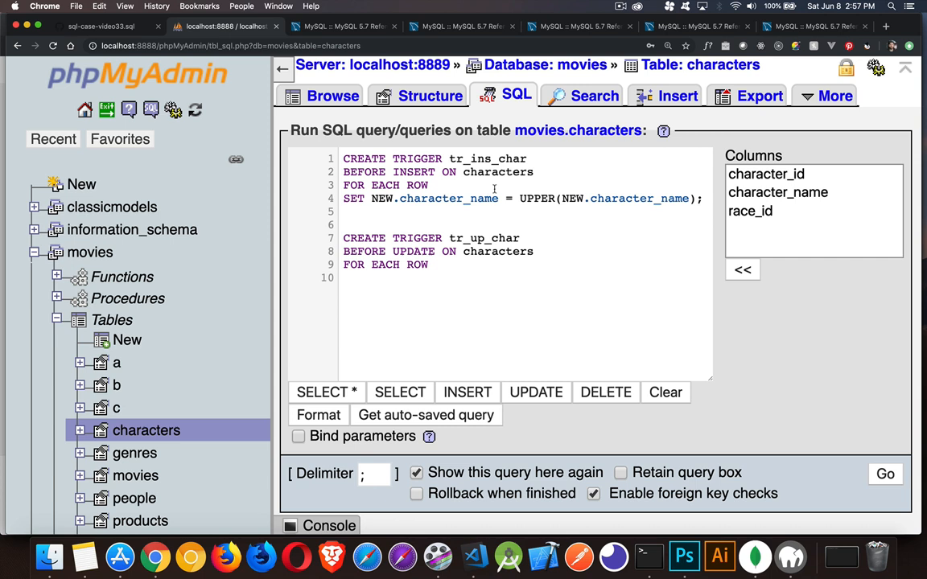
{"action": "double_click", "coordinate": [382, 197]}
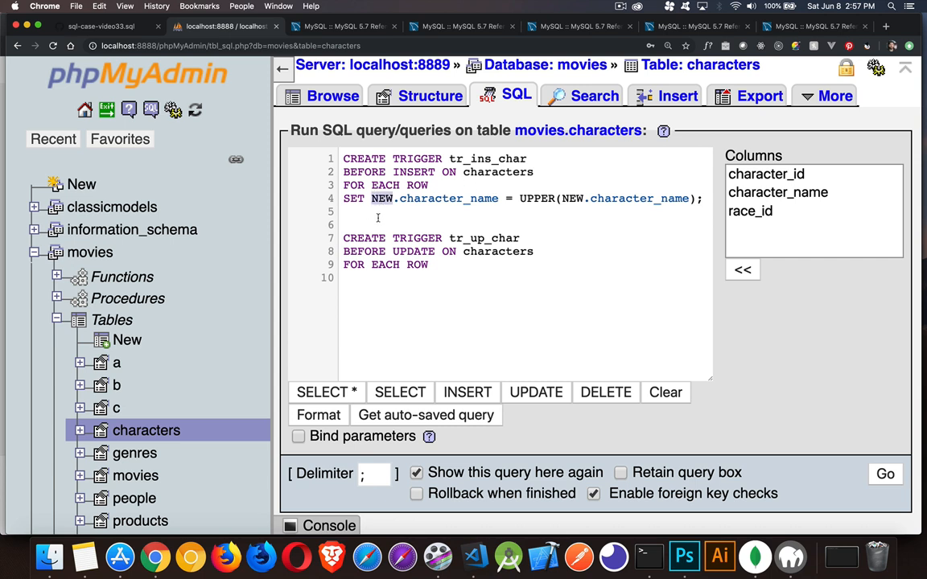
Add the comment line -- OLD between the two trigger definitions.
{"action": "type", "text": "-- OLD"}
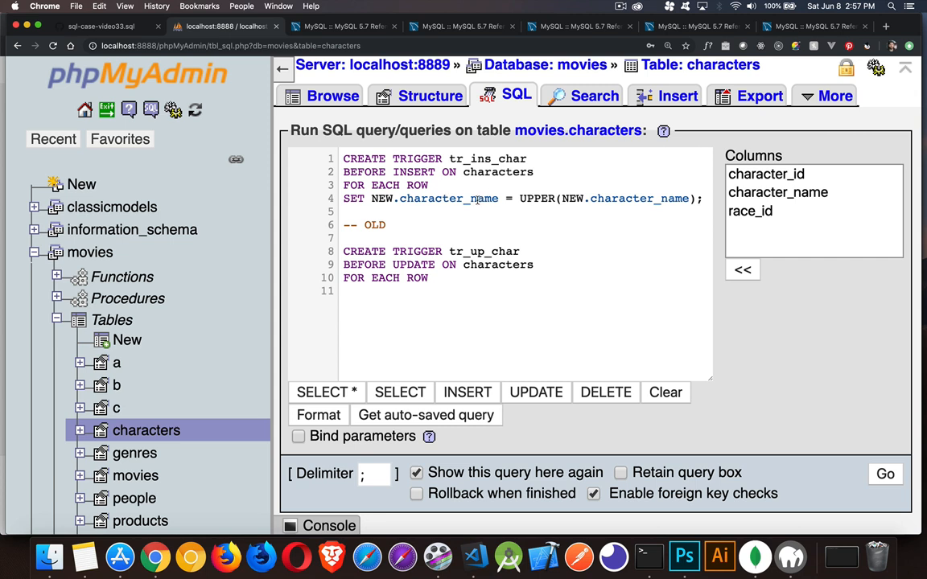
{"action": "left_click", "coordinate": [393, 226]}
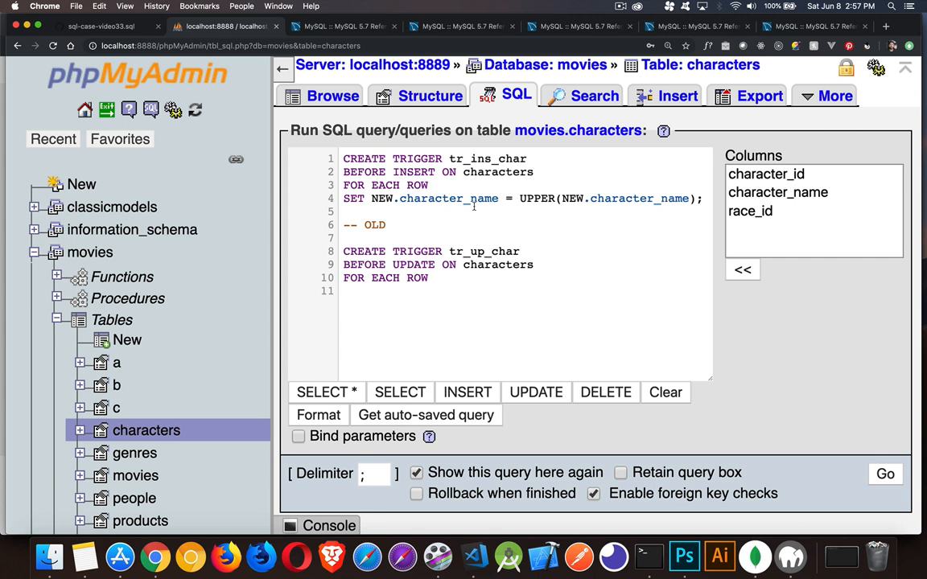
{"action": "mouse_move", "coordinate": [562, 200]}
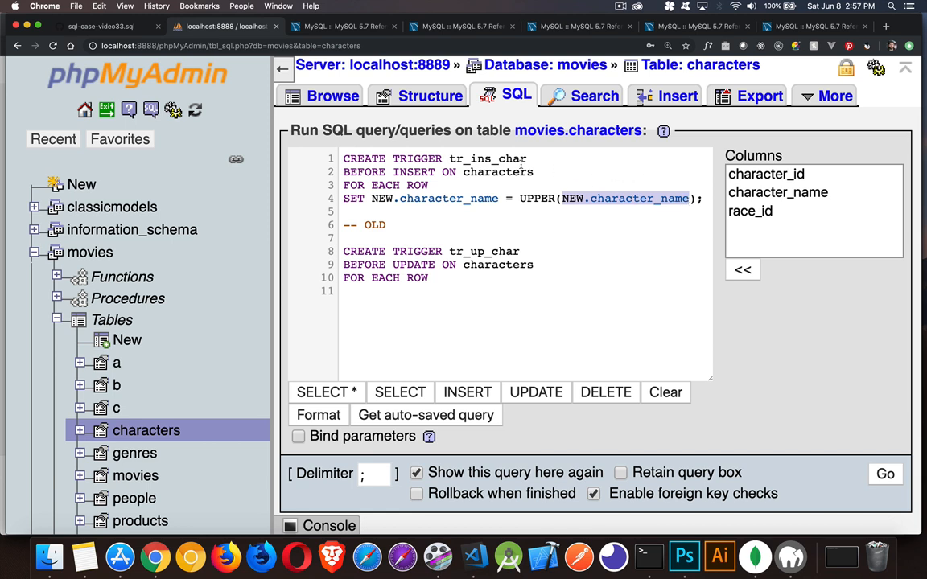
{"action": "mouse_move", "coordinate": [617, 187]}
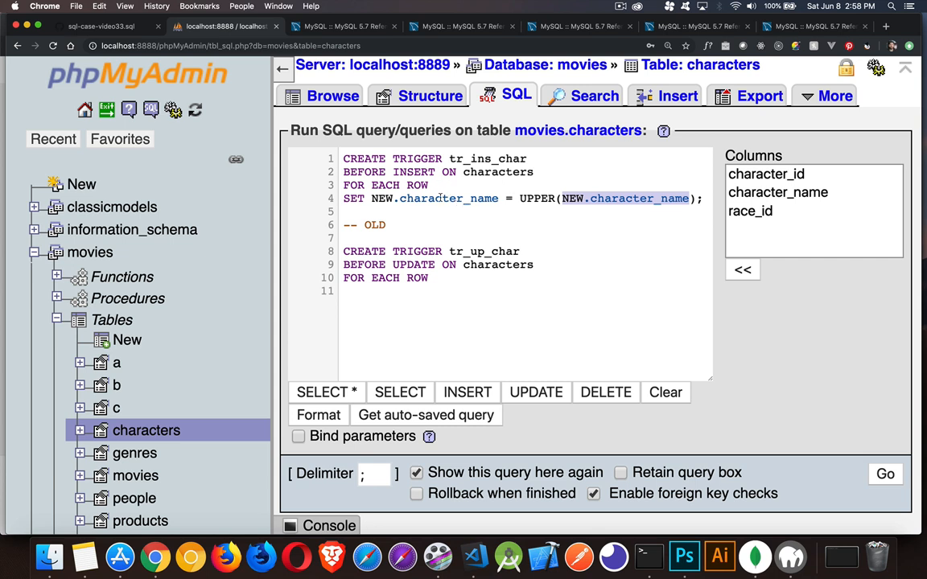
{"action": "mouse_move", "coordinate": [422, 293]}
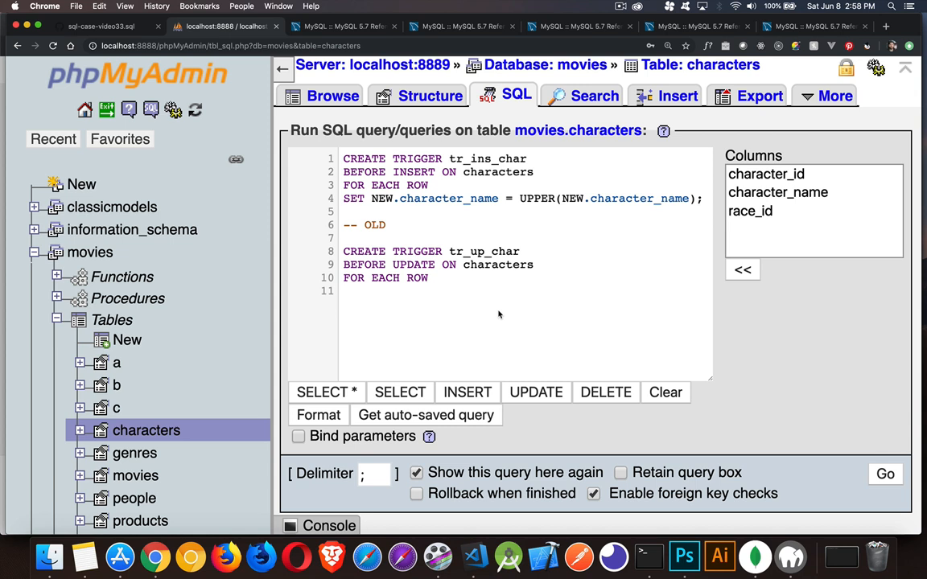
Give tr_up_char the body SET NEW.character_name = LOWER(NEW.character_name);.
{"action": "type", "text": "SET N"}
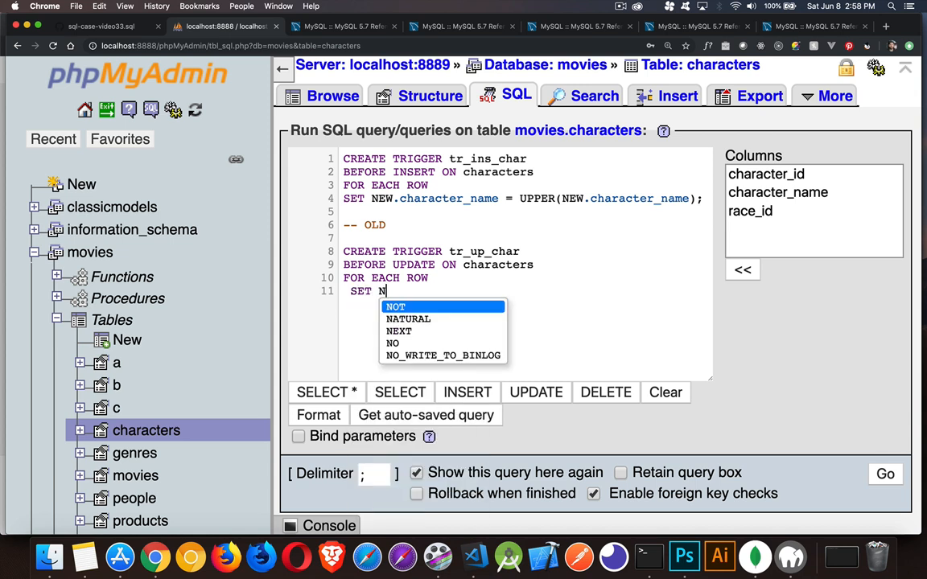
{"action": "type", "text": "EW.ch"}
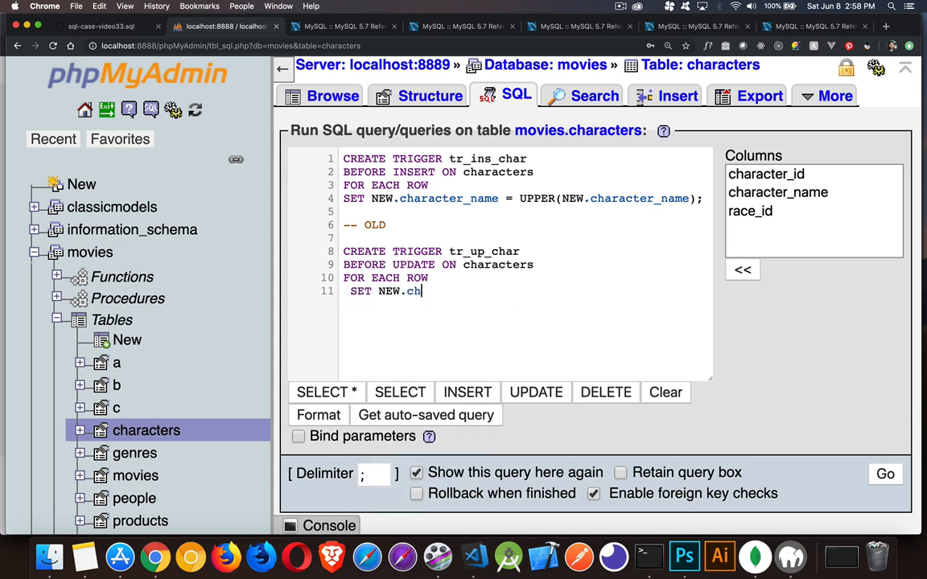
{"action": "type", "text": "aracter_name"}
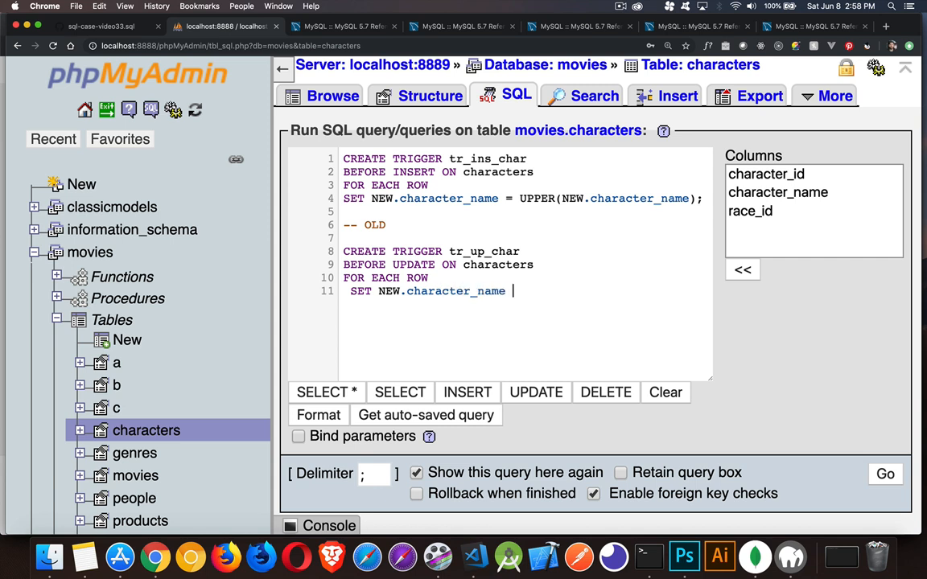
{"action": "type", "text": "= LOWER("}
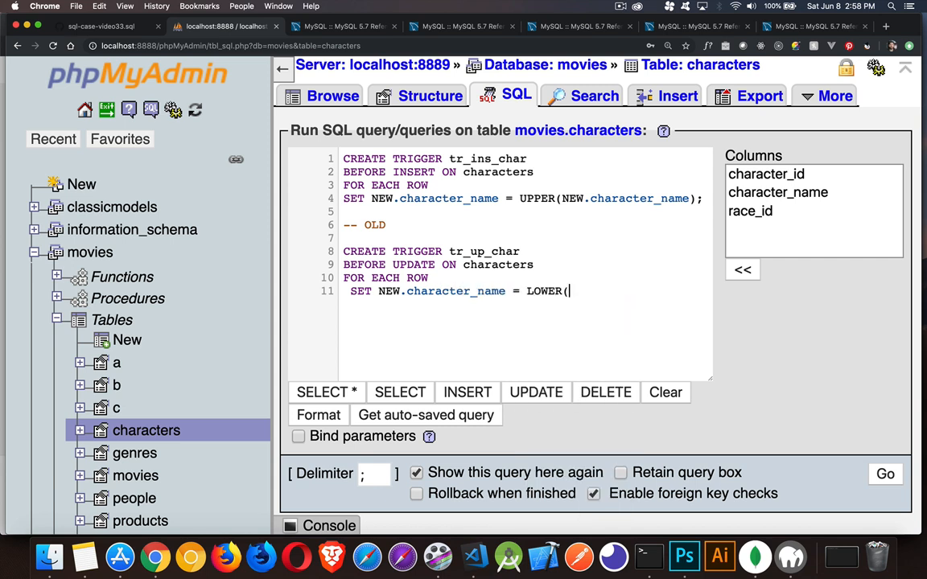
{"action": "type", "text": "NEW.ch"}
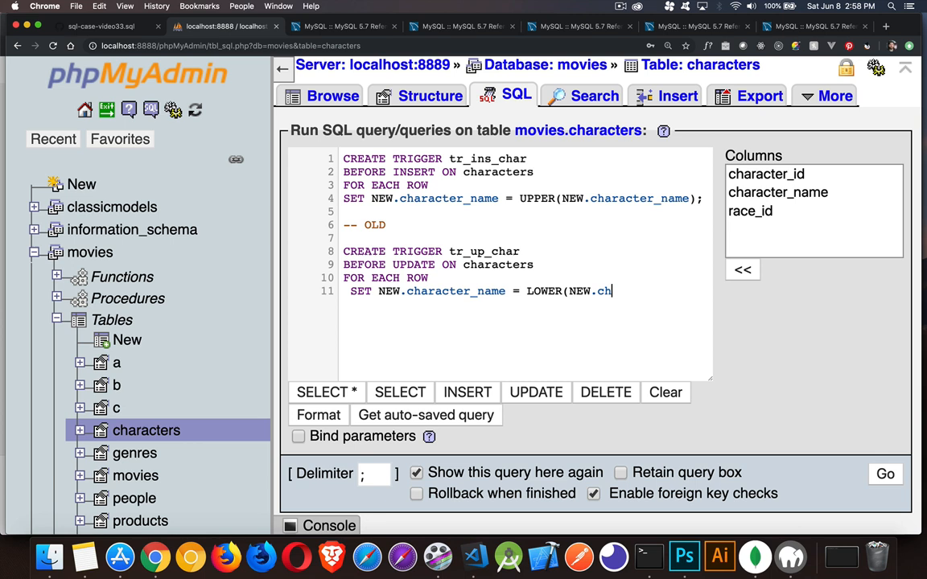
{"action": "type", "text": "aracter_nam"}
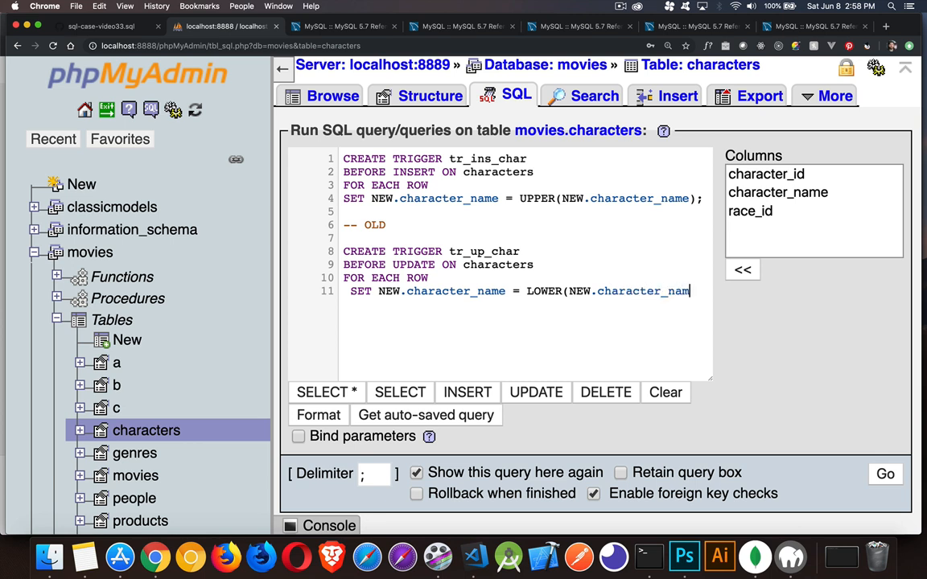
{"action": "type", "text": "e);"}
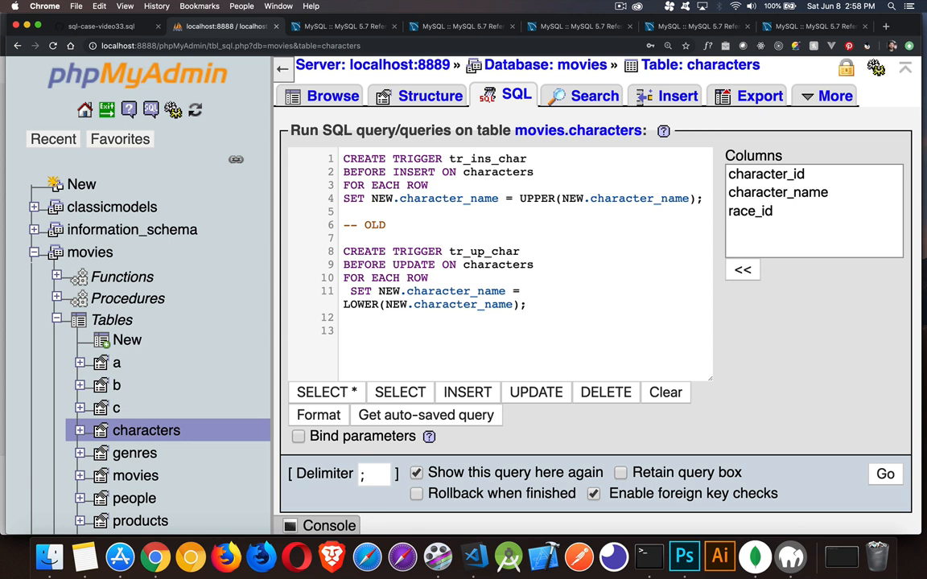
{"action": "left_click", "coordinate": [351, 330]}
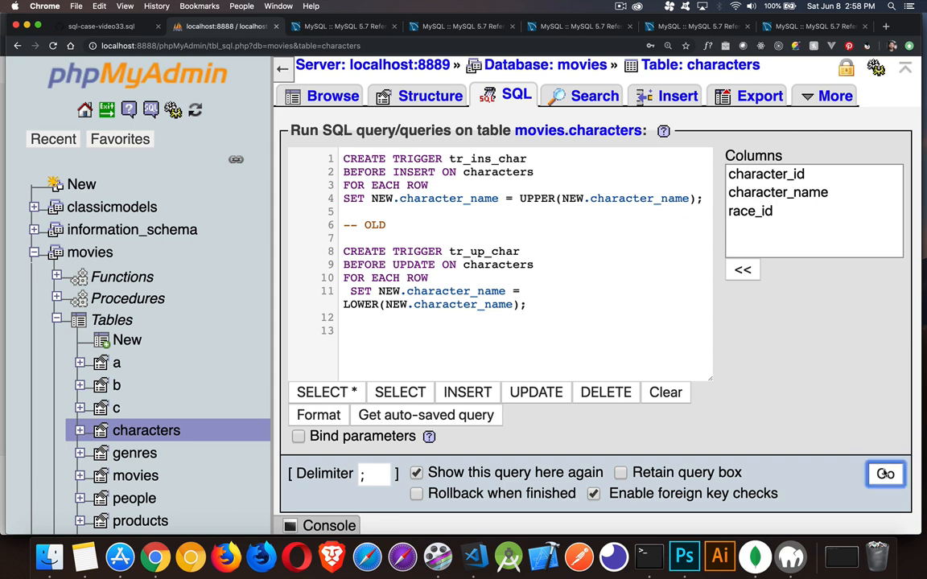
Run the two CREATE TRIGGER statements and make room above the first trigger.
{"action": "left_click", "coordinate": [885, 473]}
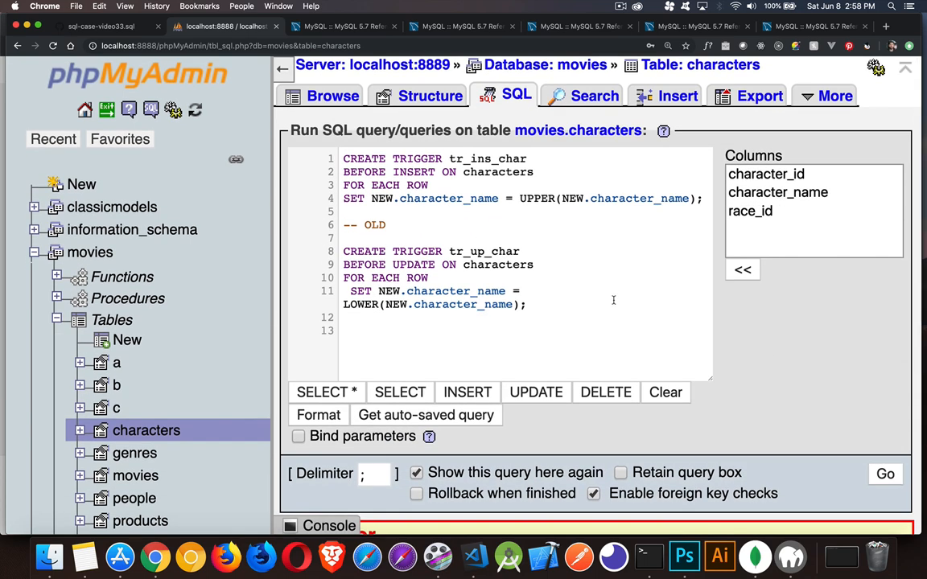
{"action": "left_click", "coordinate": [350, 332]}
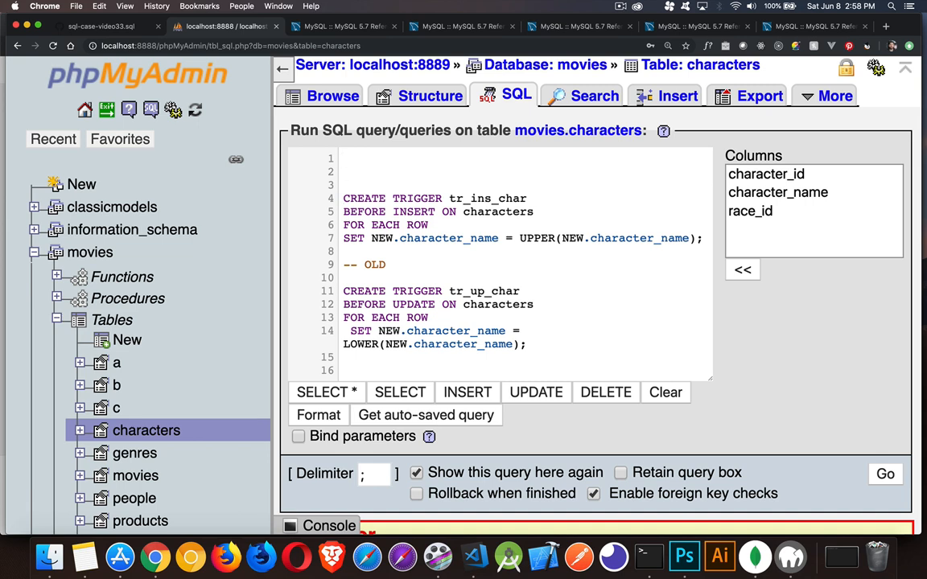
Prepend DROP TRIGGER IF EXISTS tr_ins_char and tr_up_char, then run the whole script.
{"action": "type", "text": "DROP TRIGGER IF"}
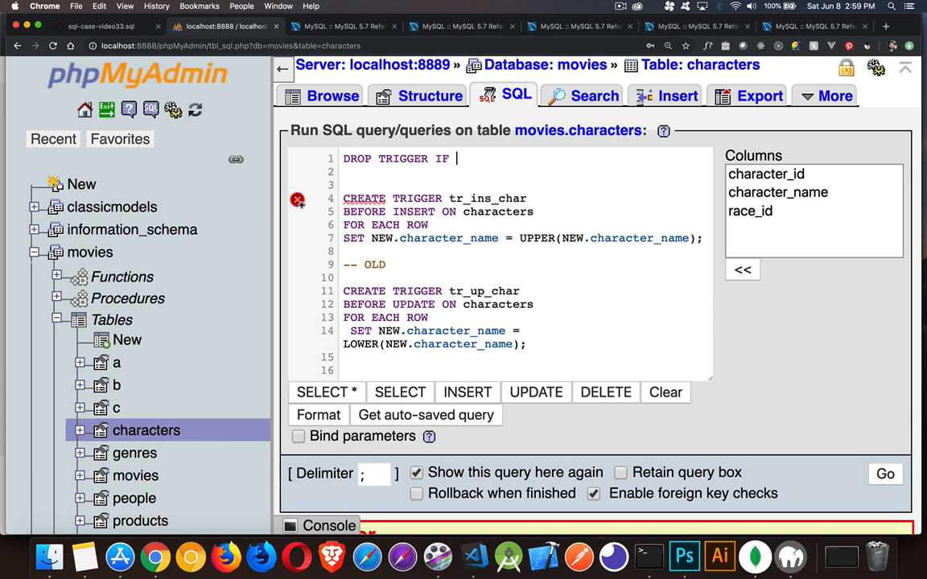
{"action": "type", "text": "EXISTS"}
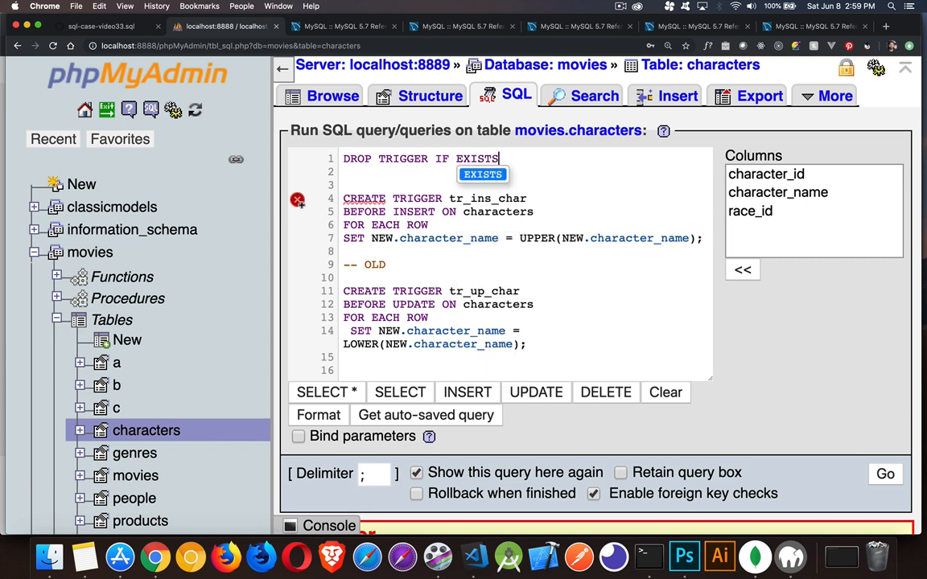
{"action": "type", "text": "tr_ins_char;"}
{"action": "left_click", "coordinate": [525, 172]}
{"action": "type", "text": "DROP TRIGGER IF EXISTS"}
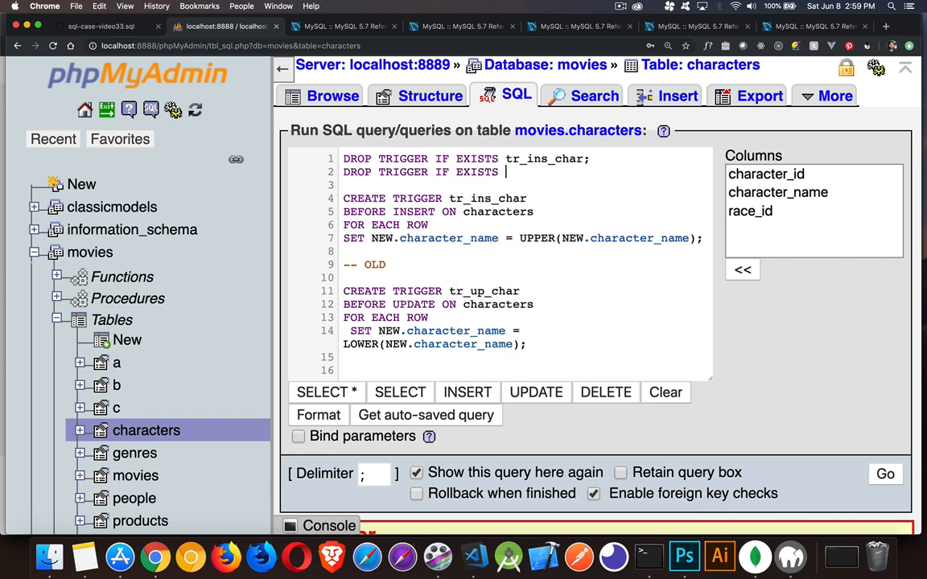
{"action": "type", "text": "tr_u"}
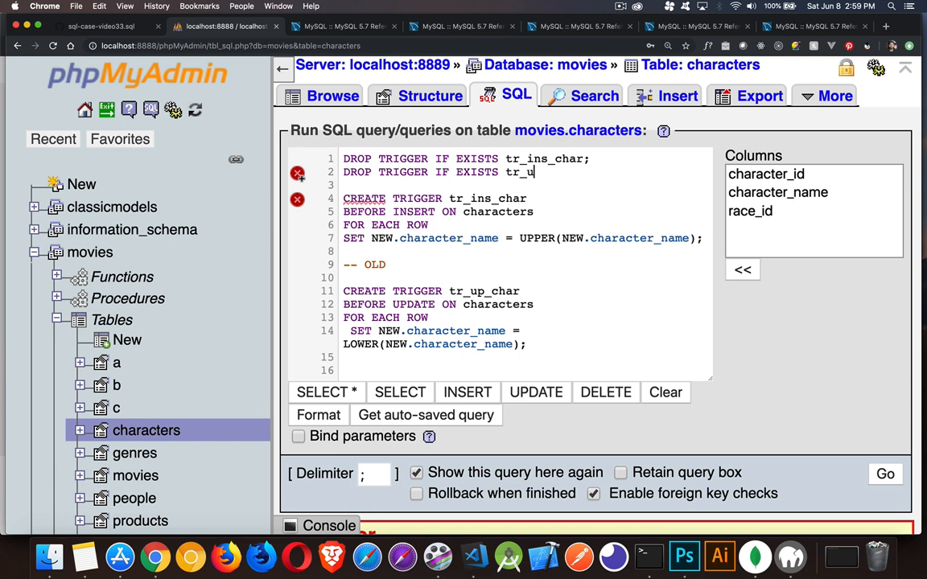
{"action": "type", "text": "p_char;"}
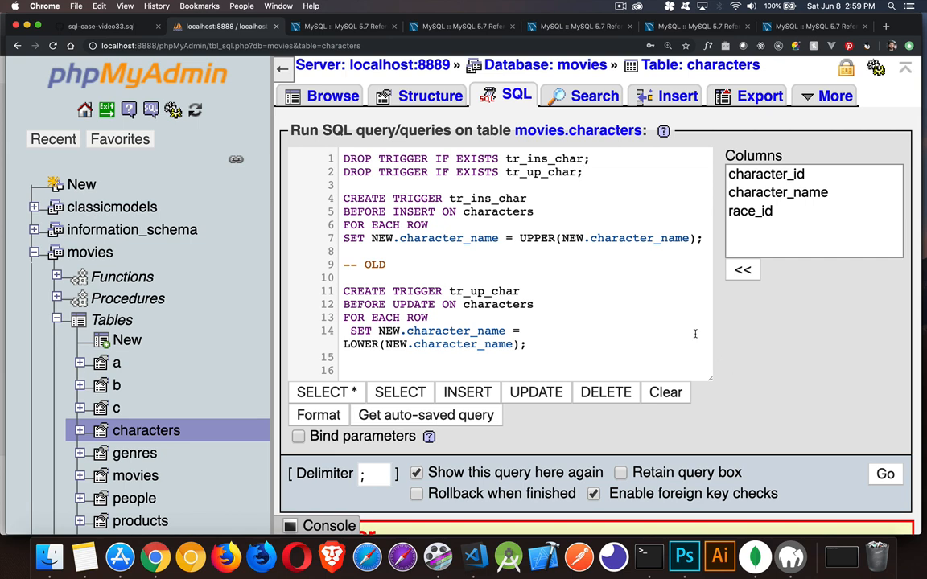
{"action": "left_click", "coordinate": [885, 473]}
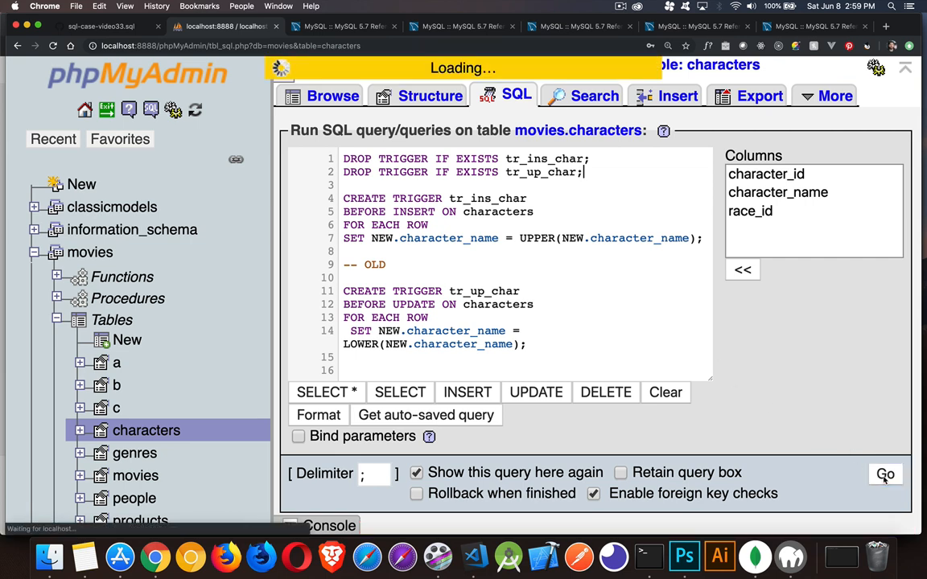
Confirm all four DROP and CREATE TRIGGER statements ran successfully.
{"action": "left_click", "coordinate": [885, 475]}
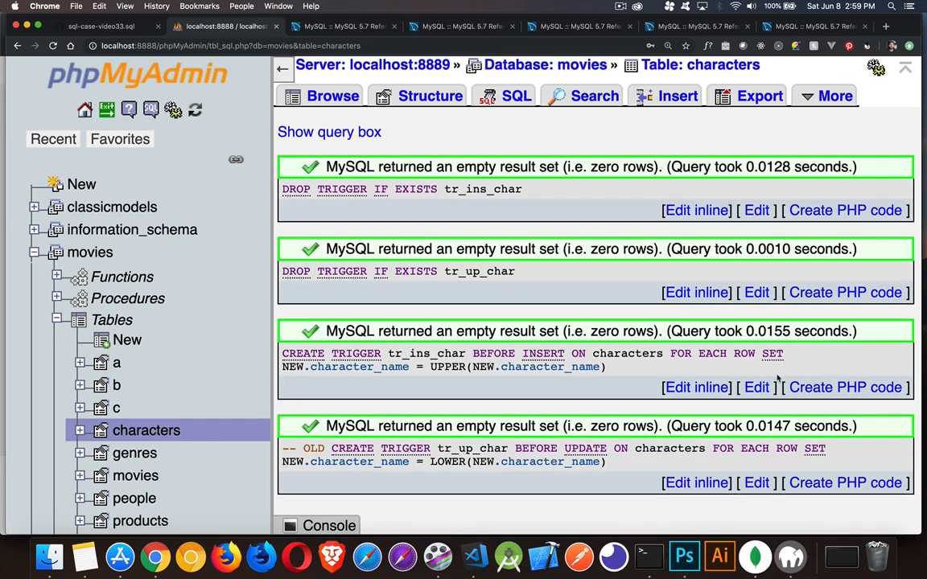
{"action": "mouse_move", "coordinate": [548, 479]}
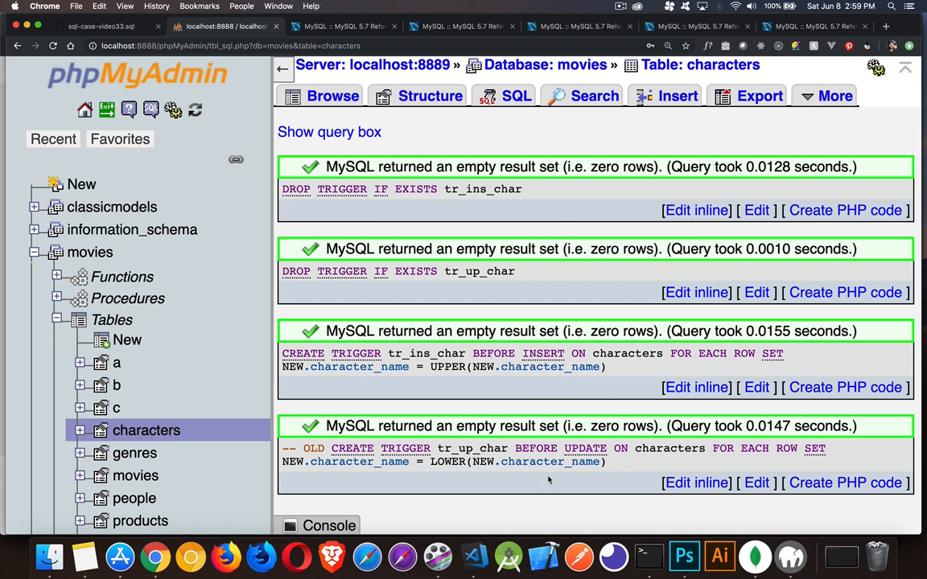
{"action": "mouse_move", "coordinate": [550, 479]}
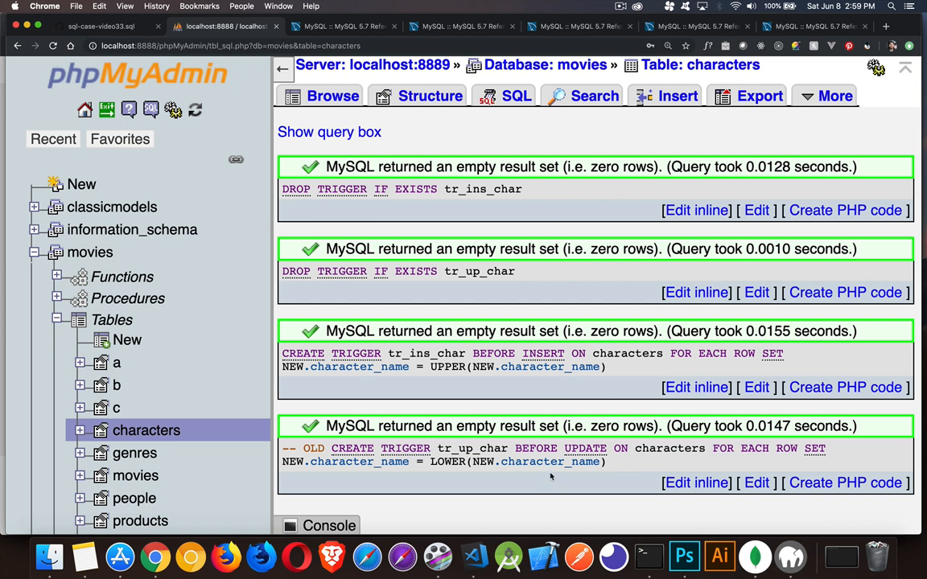
{"action": "mouse_move", "coordinate": [554, 329]}
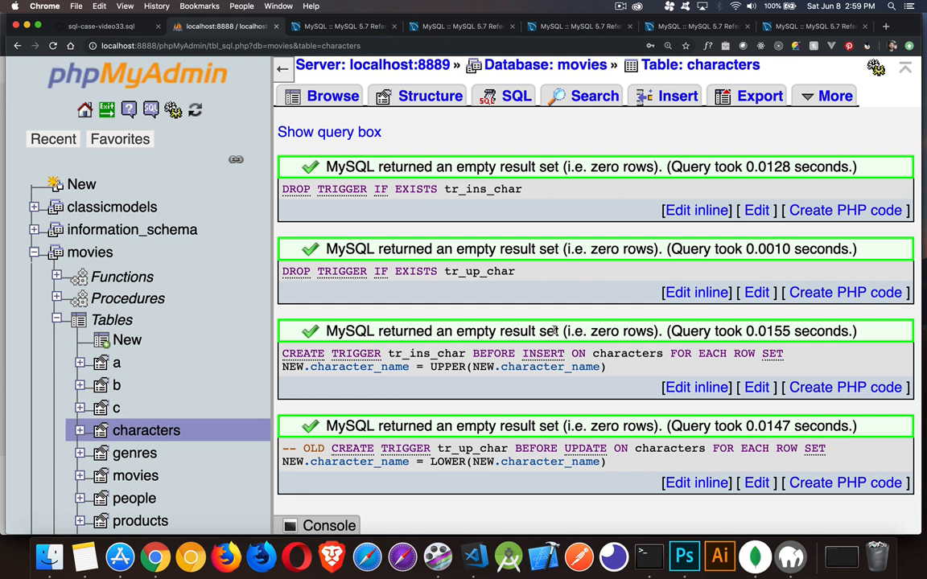
{"action": "mouse_move", "coordinate": [557, 330]}
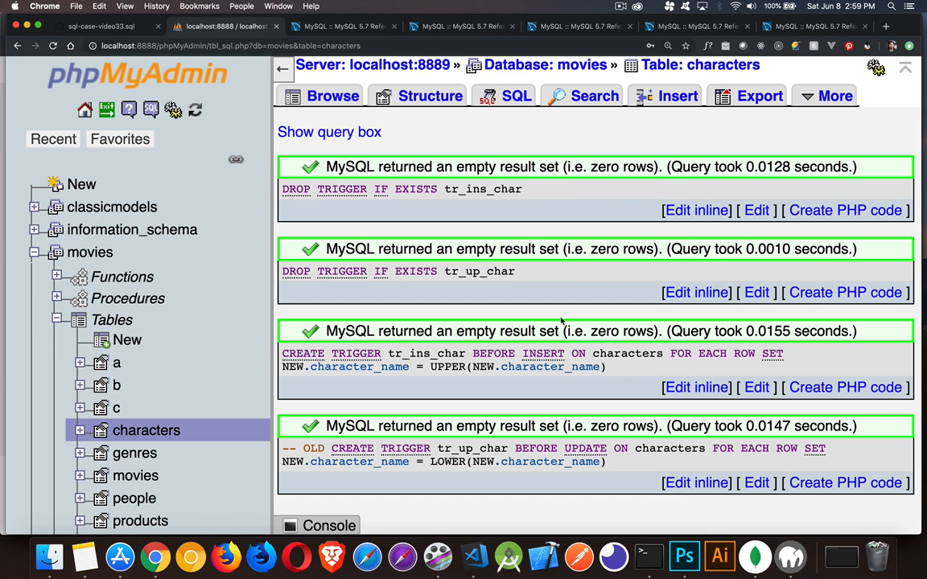
{"action": "mouse_move", "coordinate": [619, 148]}
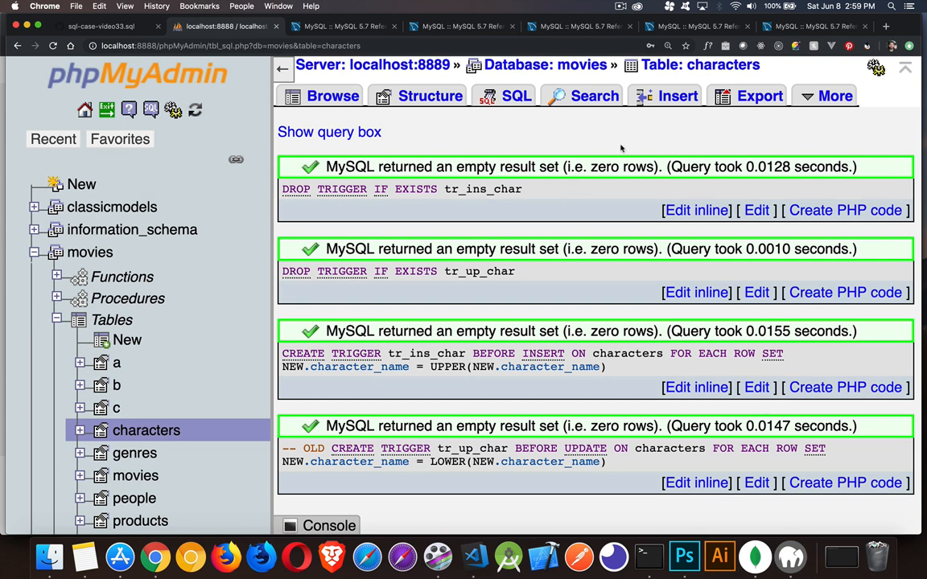
Run INSERT INTO characters (character_name, race_id) VALUES('Elrond', 4); adding row id 10.
{"action": "left_click", "coordinate": [515, 96]}
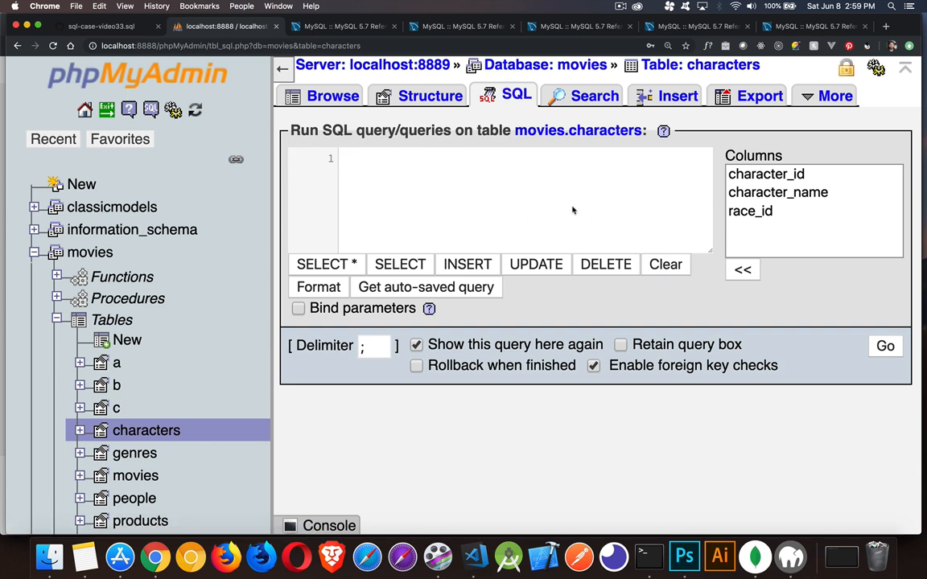
{"action": "type", "text": "INSERT"}
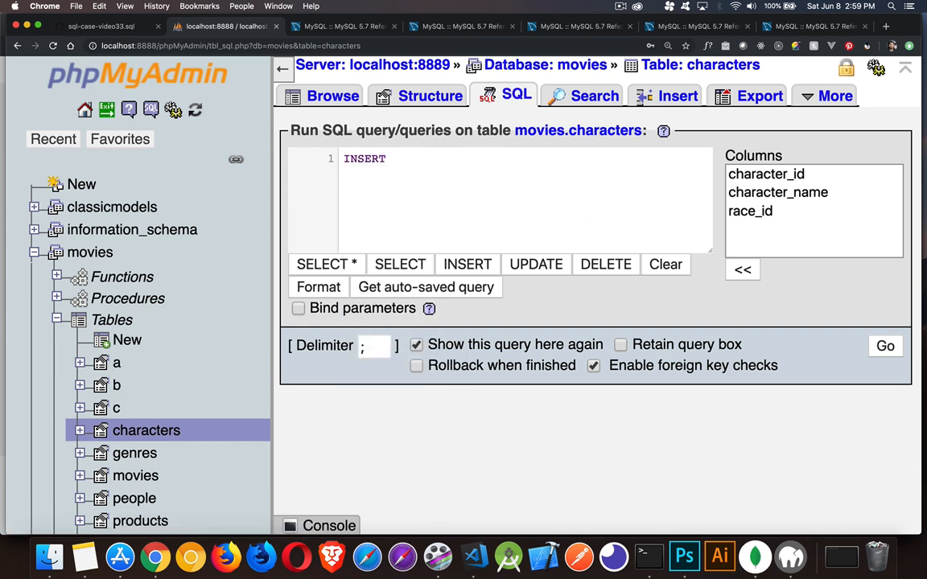
{"action": "type", "text": "INTO"}
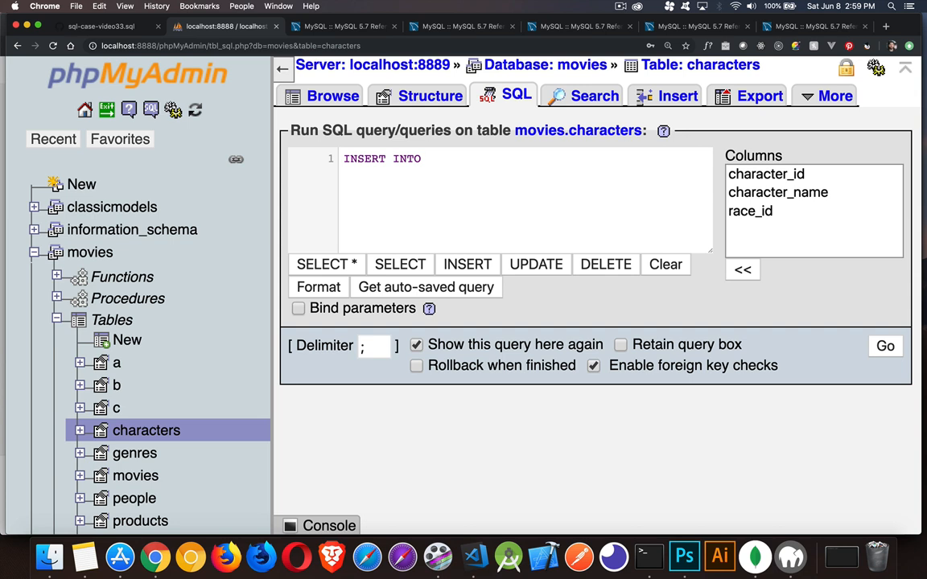
{"action": "type", "text": "characters ("}
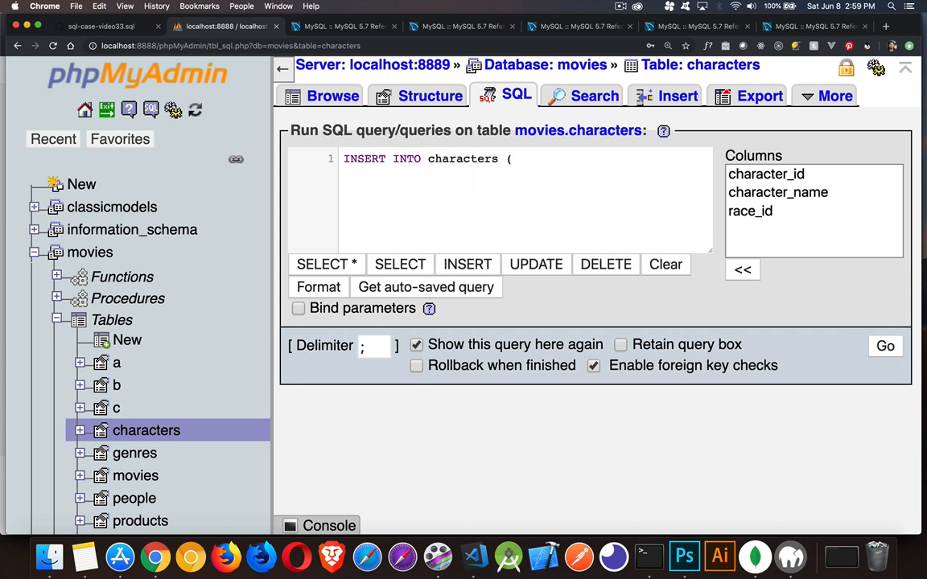
{"action": "type", "text": "character_name,"}
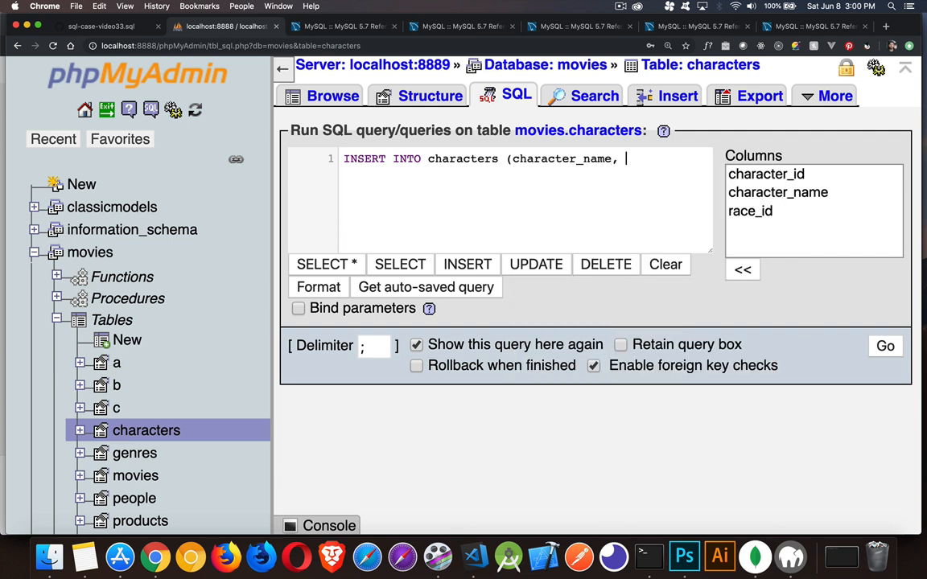
{"action": "type", "text": "race_id)"}
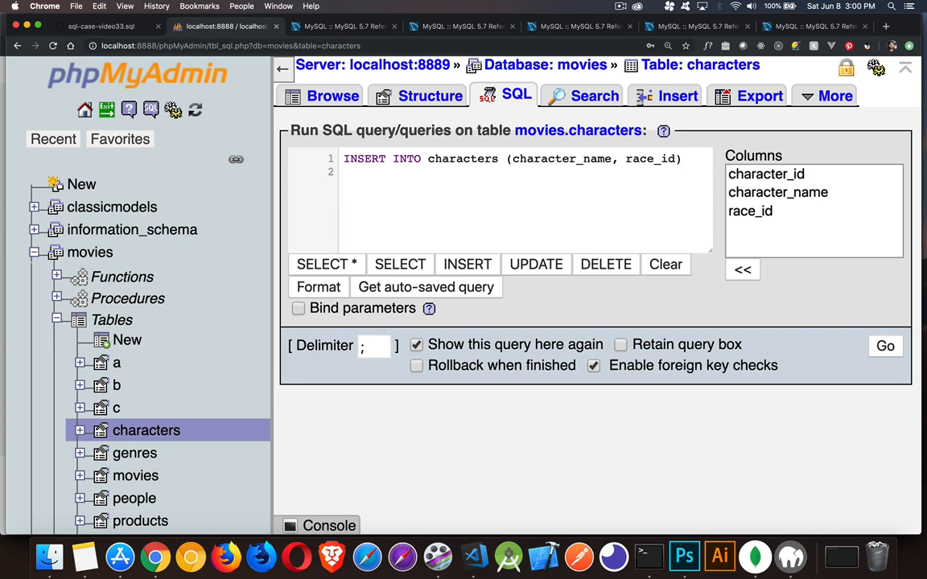
{"action": "type", "text": "v"}
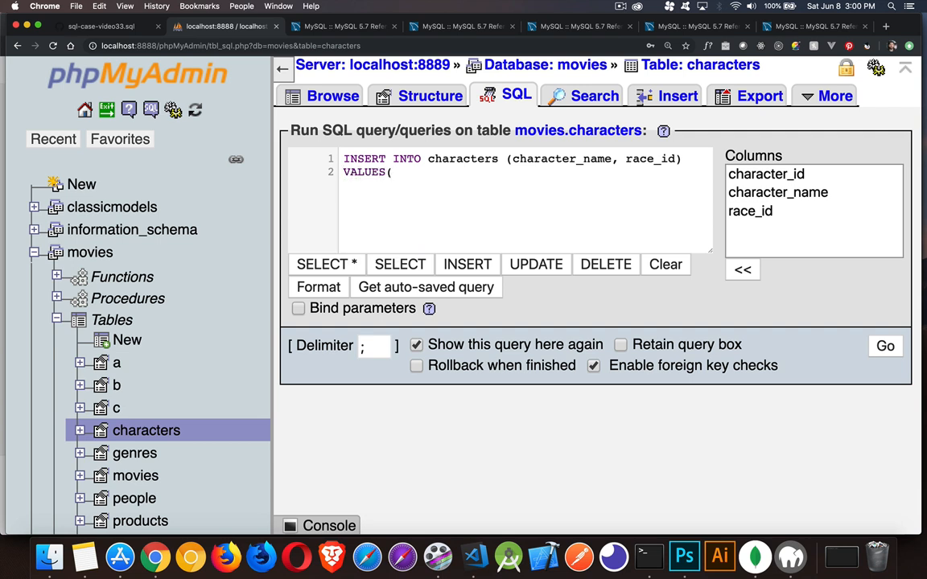
{"action": "type", "text": "''"}
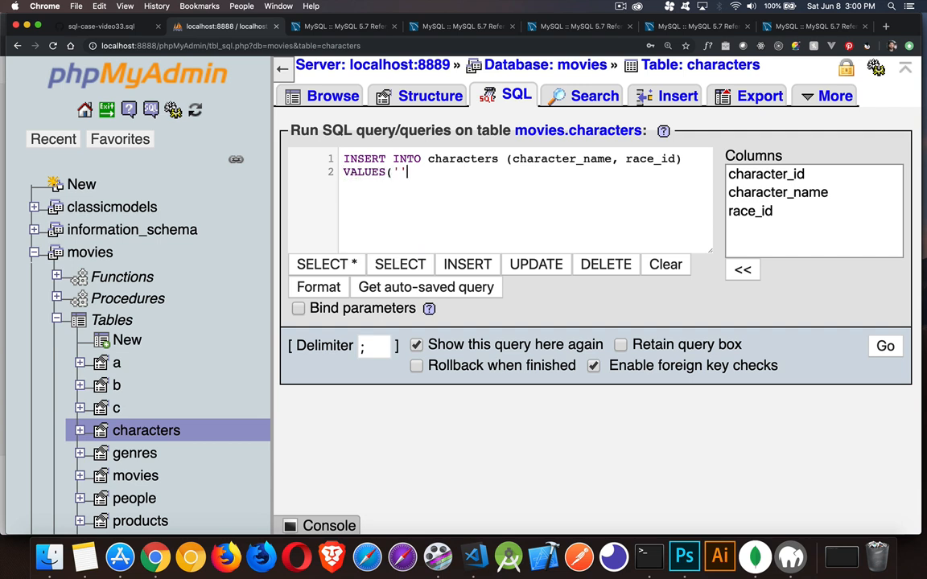
{"action": "type", "text": "Elrond"}
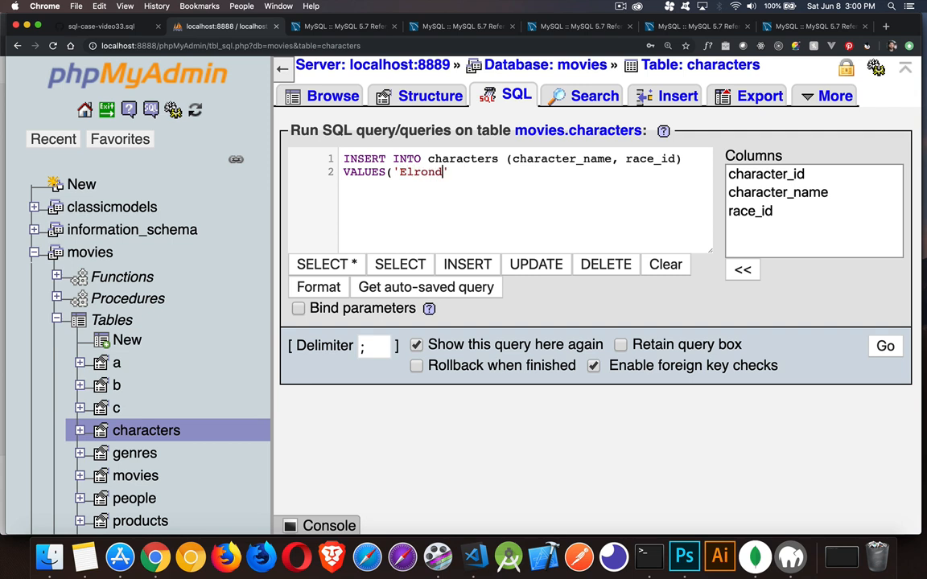
{"action": "type", "text": ", 4"}
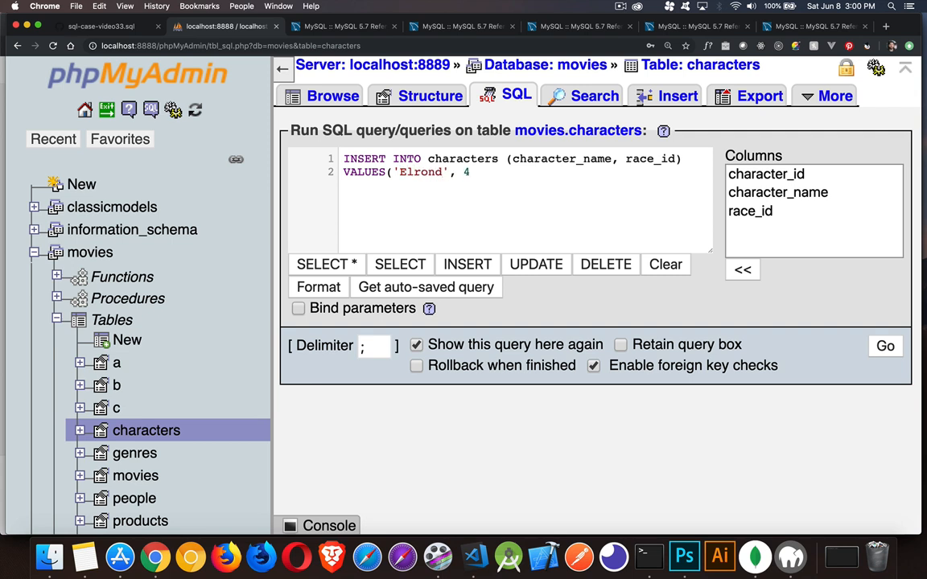
{"action": "type", "text": ");"}
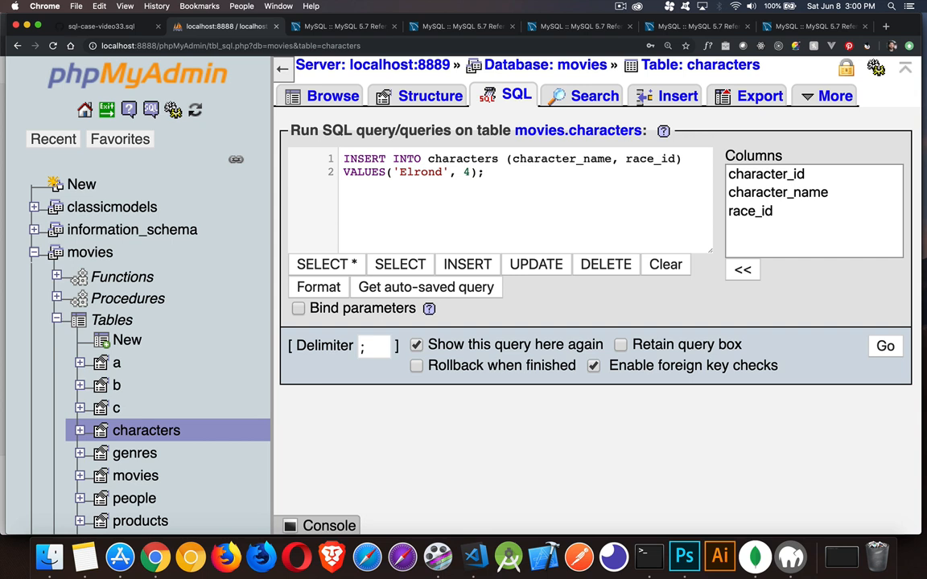
{"action": "mouse_move", "coordinate": [575, 222]}
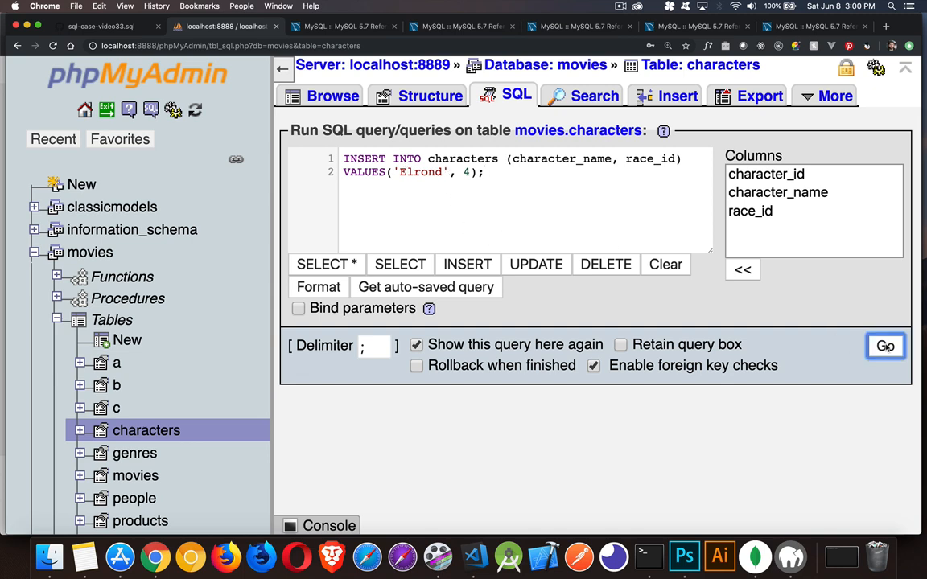
{"action": "left_click", "coordinate": [885, 346]}
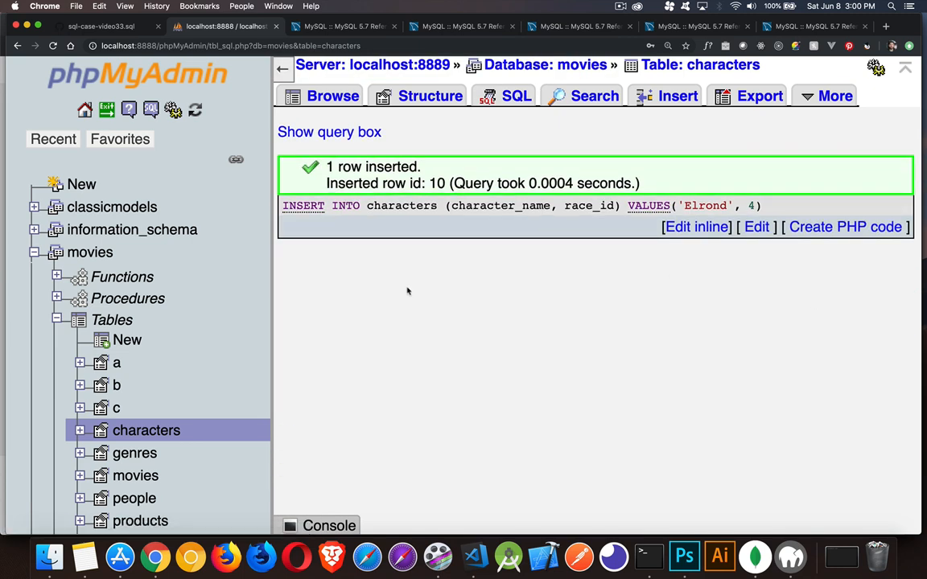
{"action": "mouse_move", "coordinate": [481, 132]}
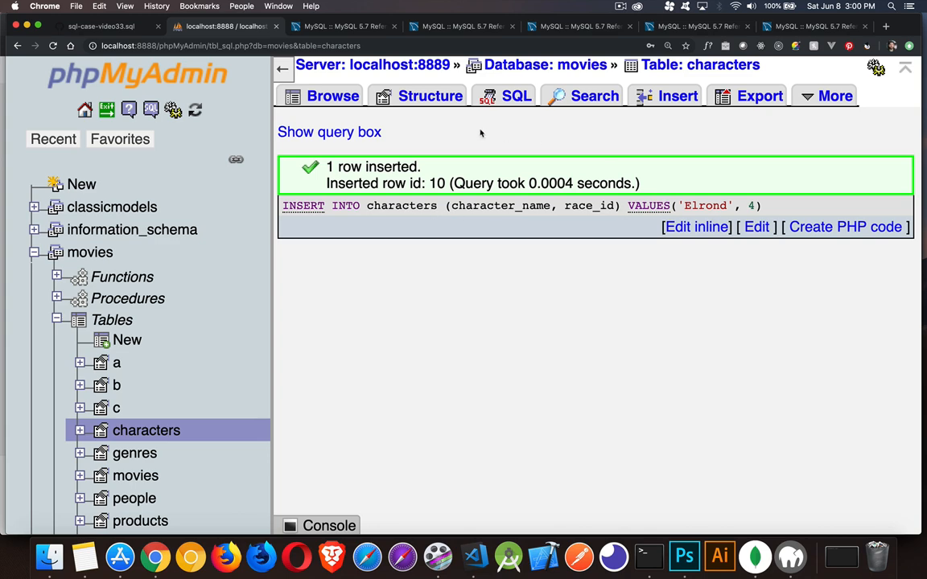
Browse characters to confirm row 10 stored as ELROND uppercase, then return to the SQL editor.
{"action": "left_click", "coordinate": [331, 97]}
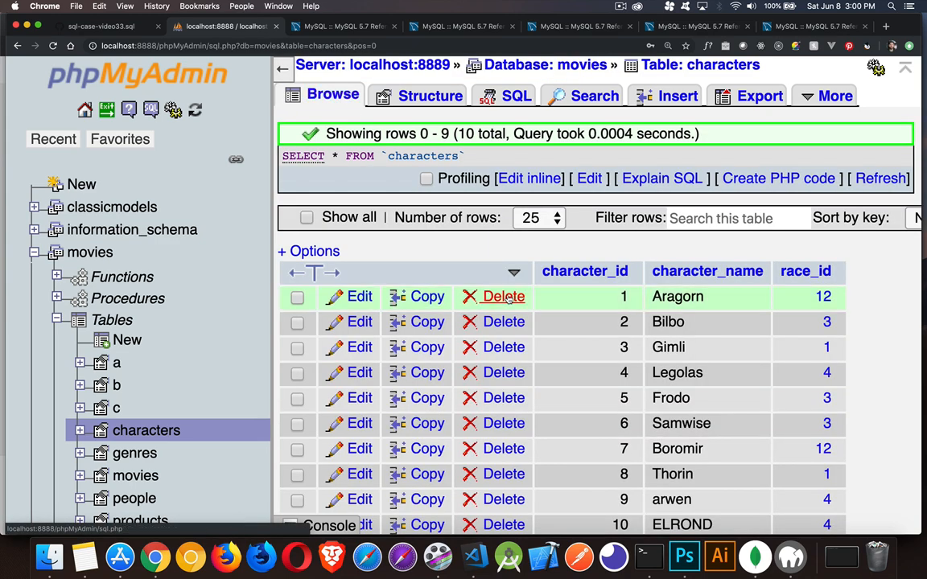
{"action": "scroll", "scroll_direction": "down", "scroll_amount": 3}
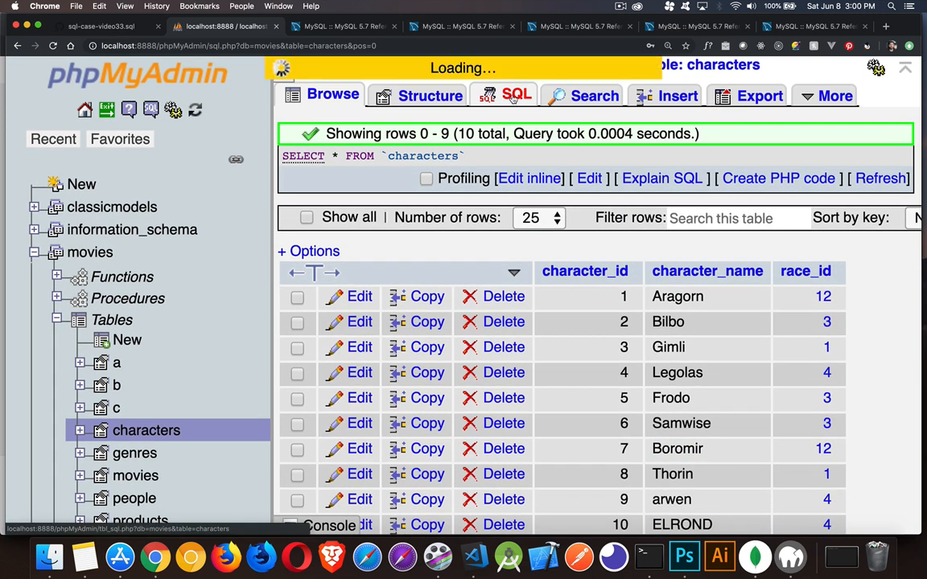
{"action": "left_click", "coordinate": [515, 97]}
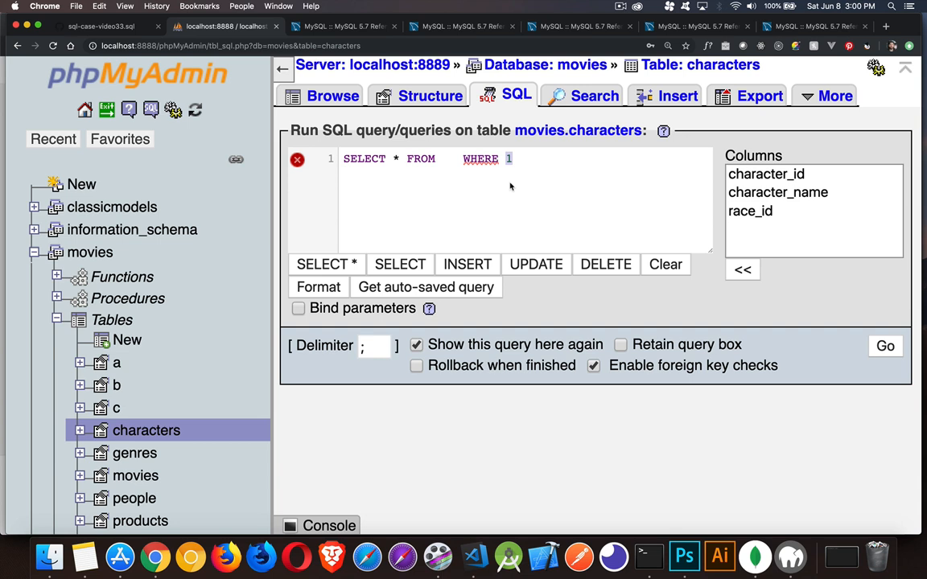
Run UPDATE characters SET race_id = 4 WHERE character_id = 10; affecting one row.
{"action": "left_click", "coordinate": [536, 264]}
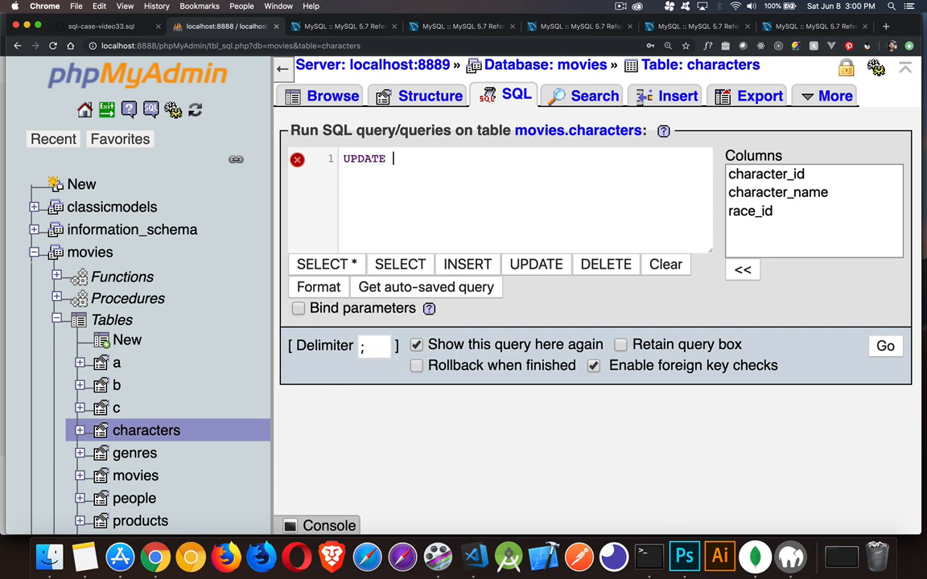
{"action": "type", "text": "characters"}
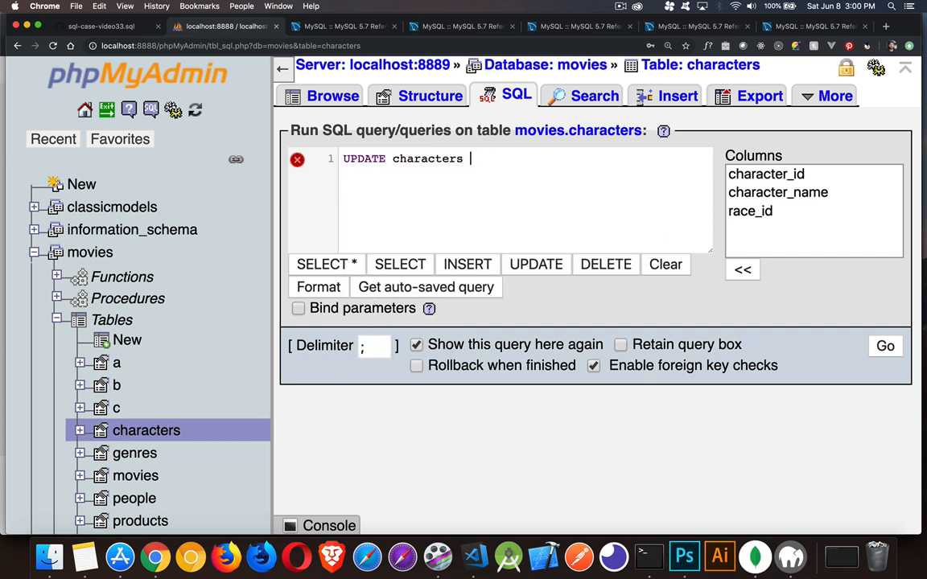
{"action": "type", "text": "SET"}
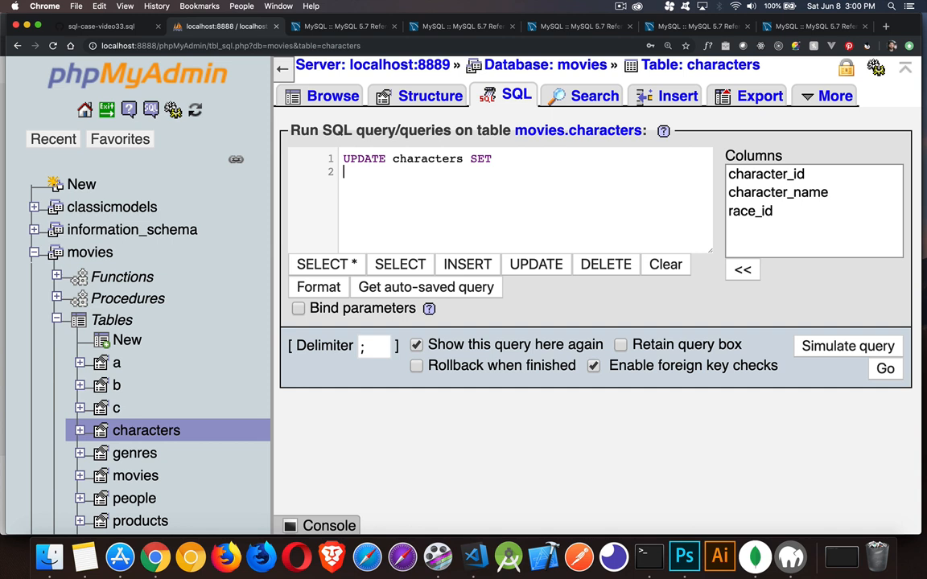
{"action": "type", "text": "race_id"}
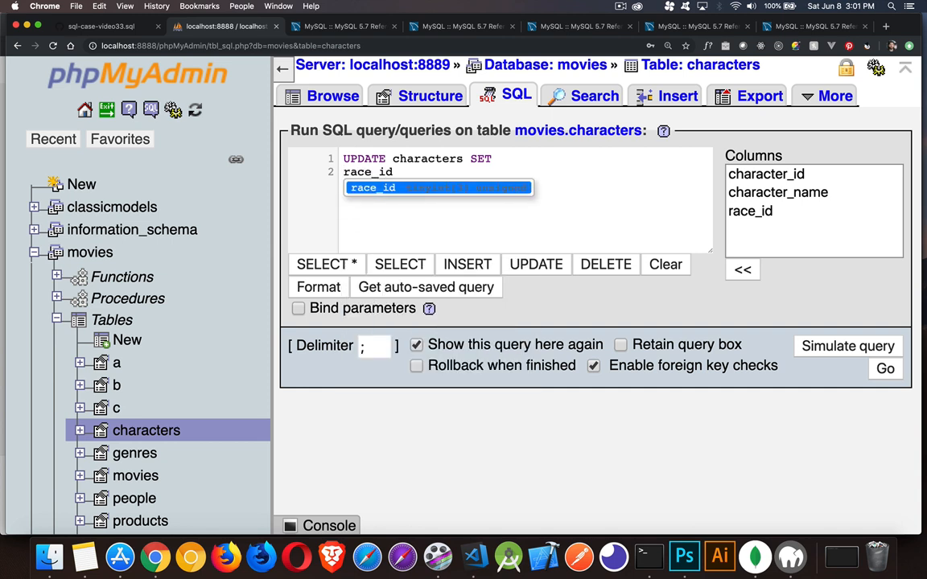
{"action": "type", "text": "= 4"}
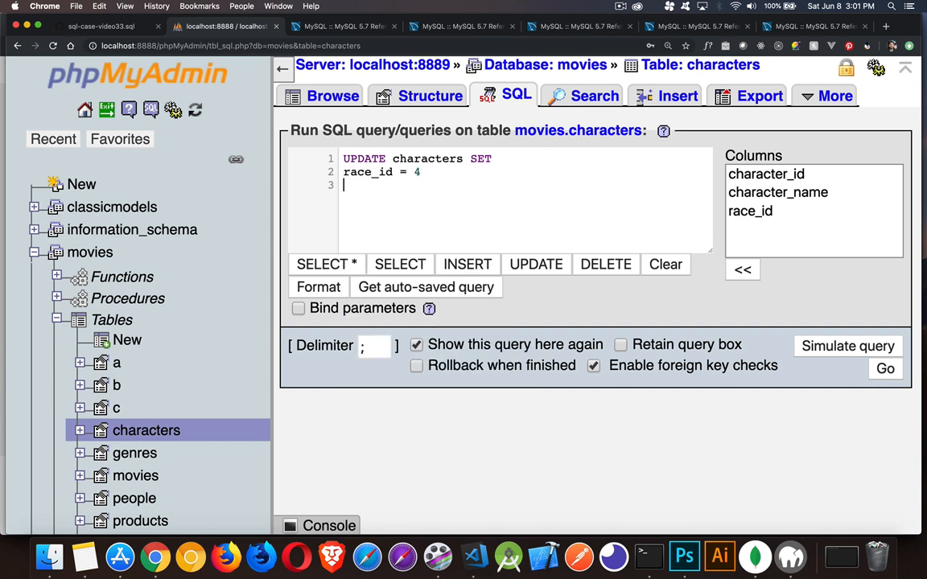
{"action": "type", "text": "WHERE"}
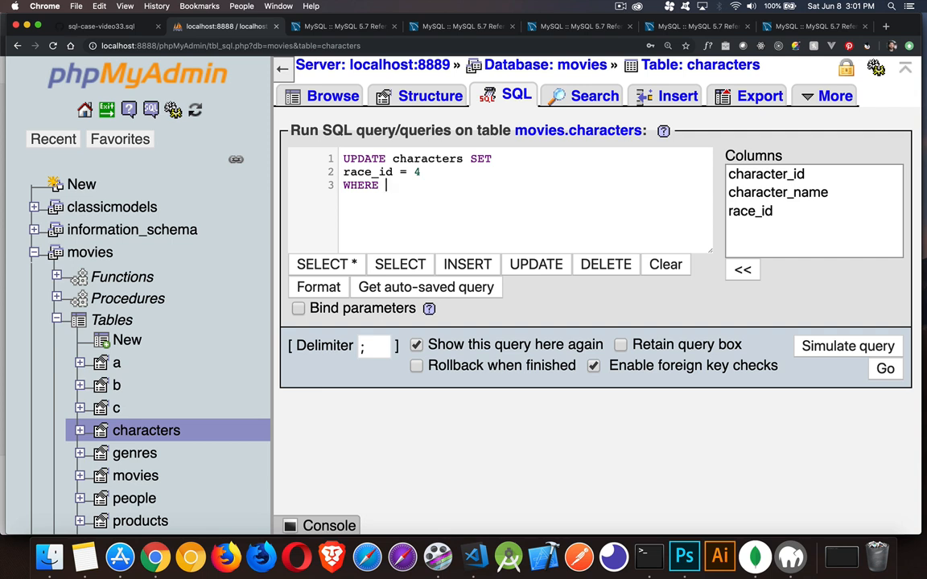
{"action": "type", "text": "character_id ="}
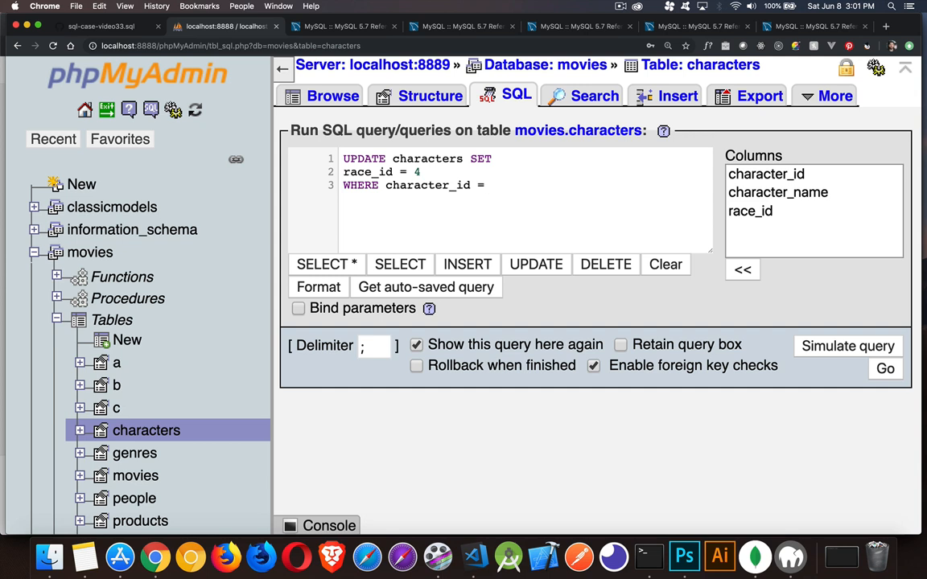
{"action": "type", "text": "10;"}
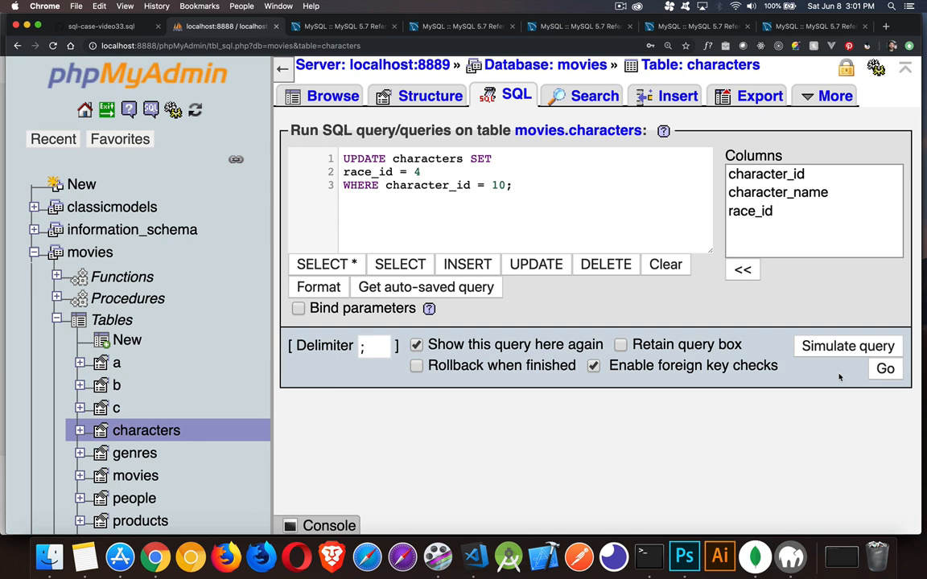
{"action": "left_click", "coordinate": [885, 368]}
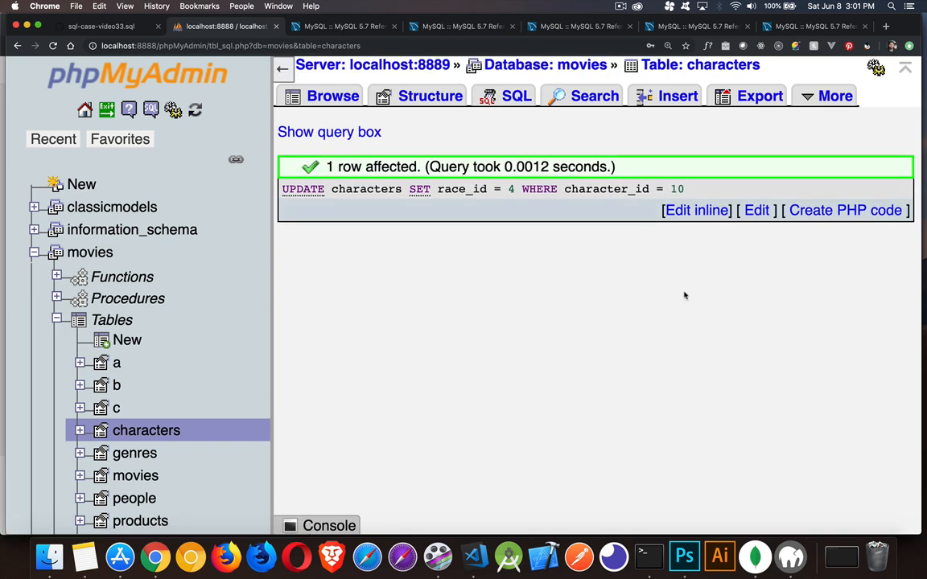
Browse characters showing elrond lowercase, then open the char_race procedure under Procedures.
{"action": "left_click", "coordinate": [331, 96]}
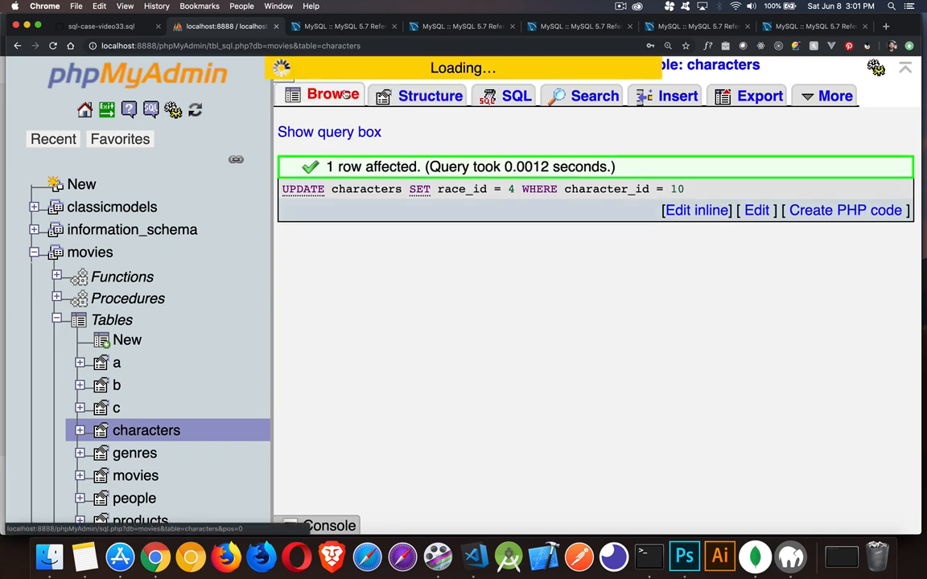
{"action": "left_click", "coordinate": [331, 95]}
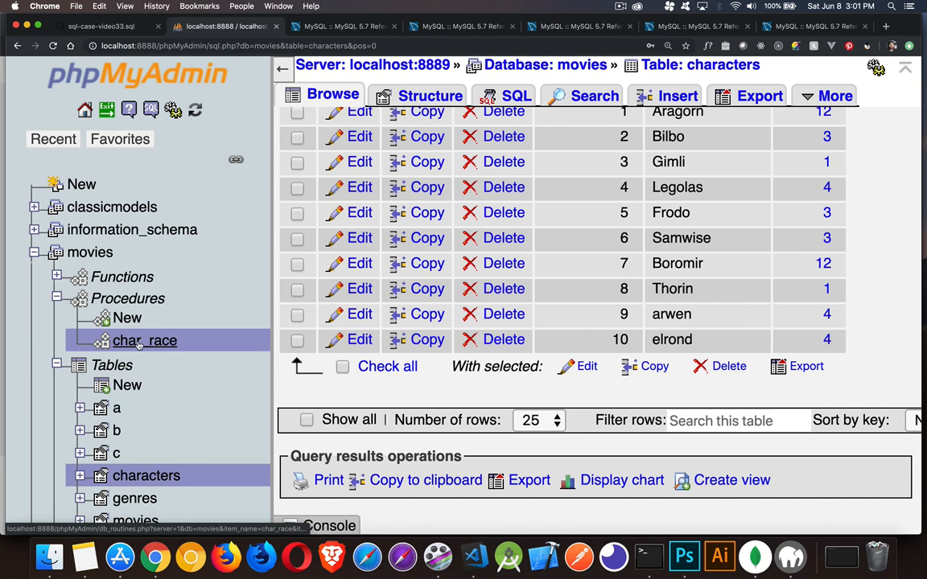
{"action": "left_click", "coordinate": [145, 340]}
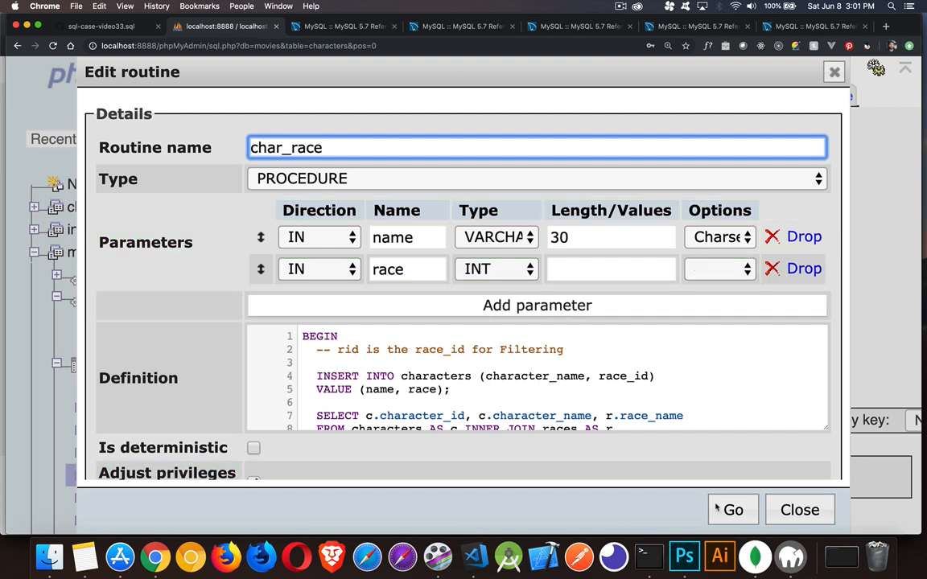
{"action": "left_click", "coordinate": [799, 508]}
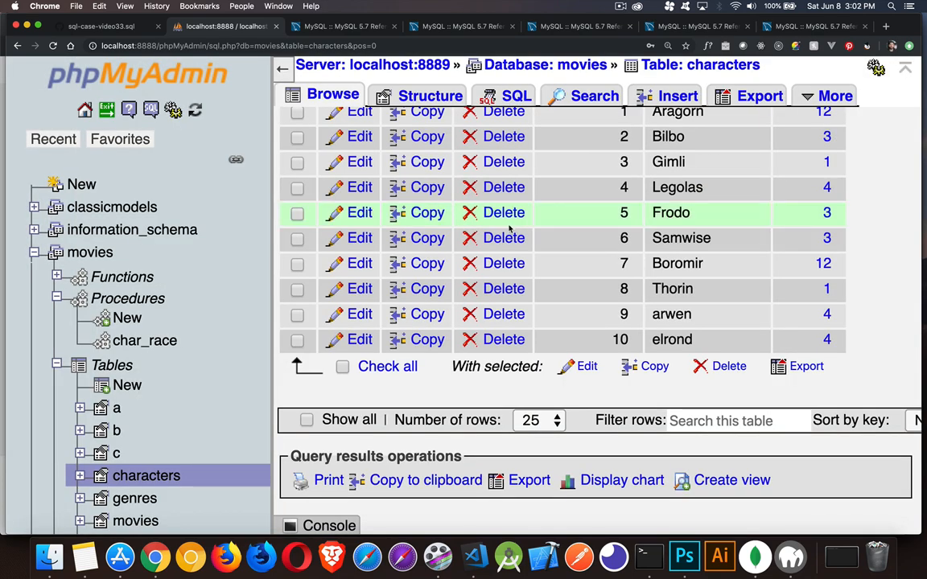
Run CALL char_race('Fili', 1); adding FILI uppercase among the Dwarves with Gimli and Thorin.
{"action": "left_click", "coordinate": [515, 97]}
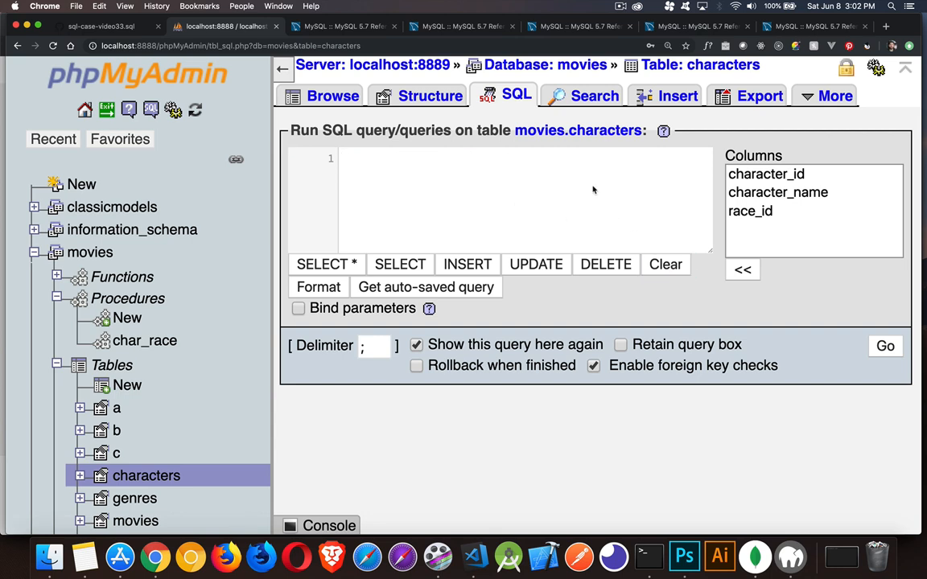
{"action": "type", "text": "CALL"}
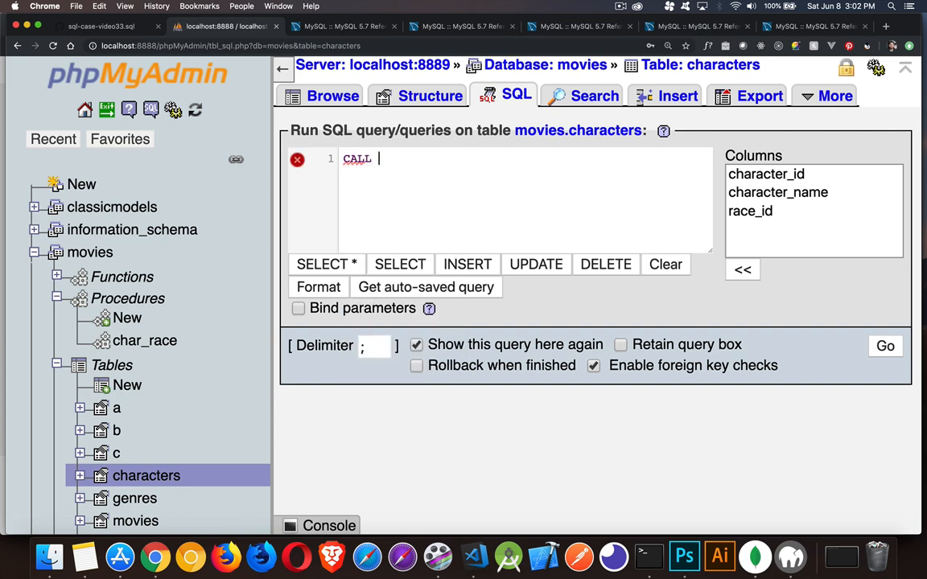
{"action": "type", "text": "char_ra"}
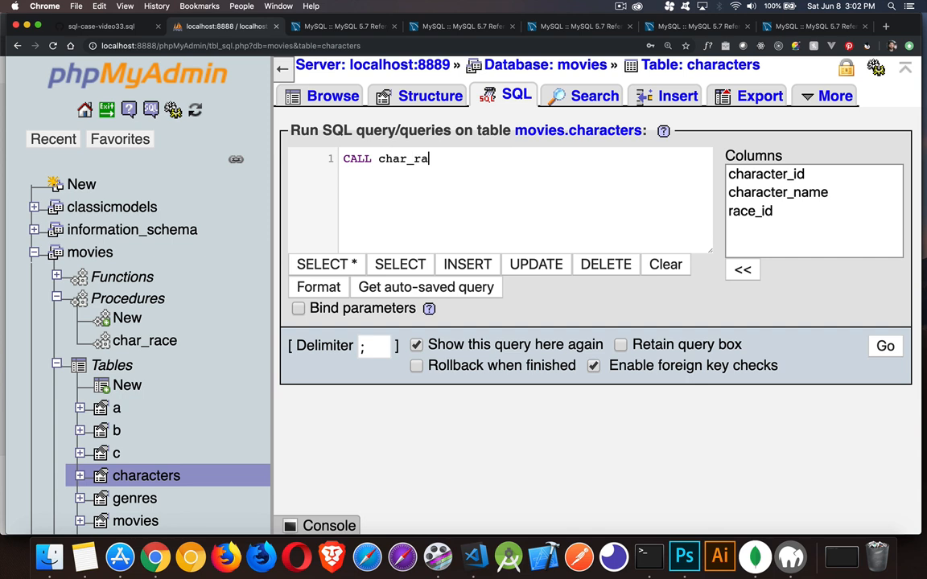
{"action": "type", "text": "ce('')"}
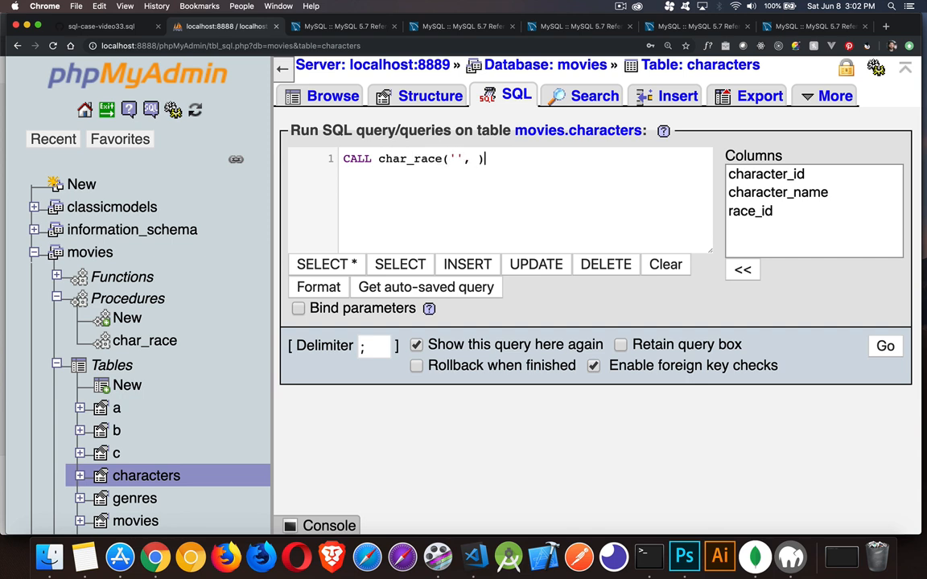
{"action": "type", "text": ";"}
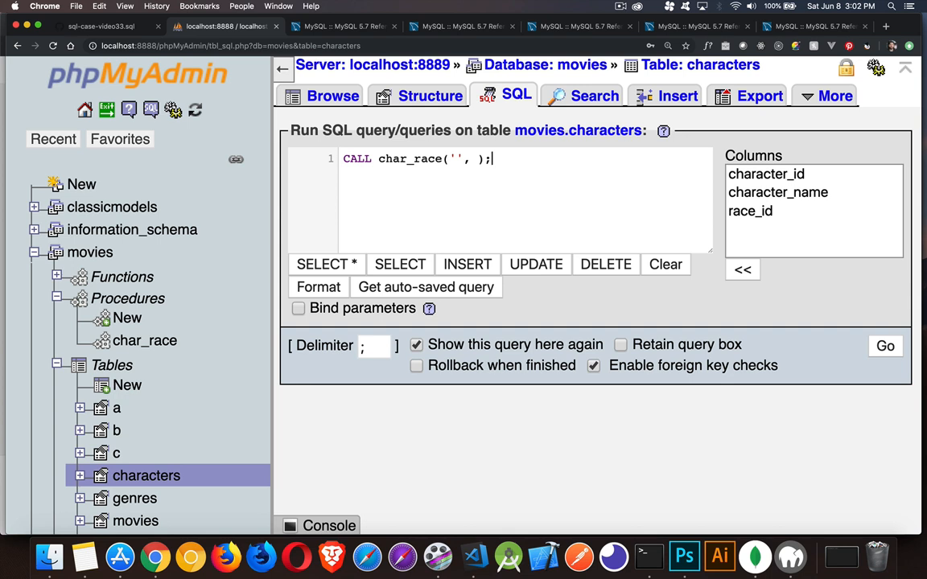
{"action": "mouse_move", "coordinate": [537, 229]}
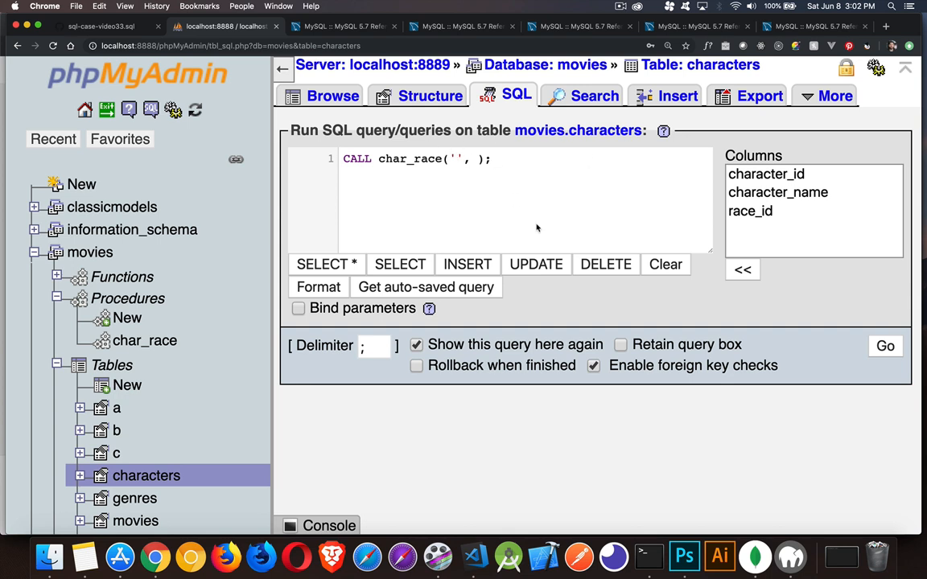
{"action": "type", "text": "Fili"}
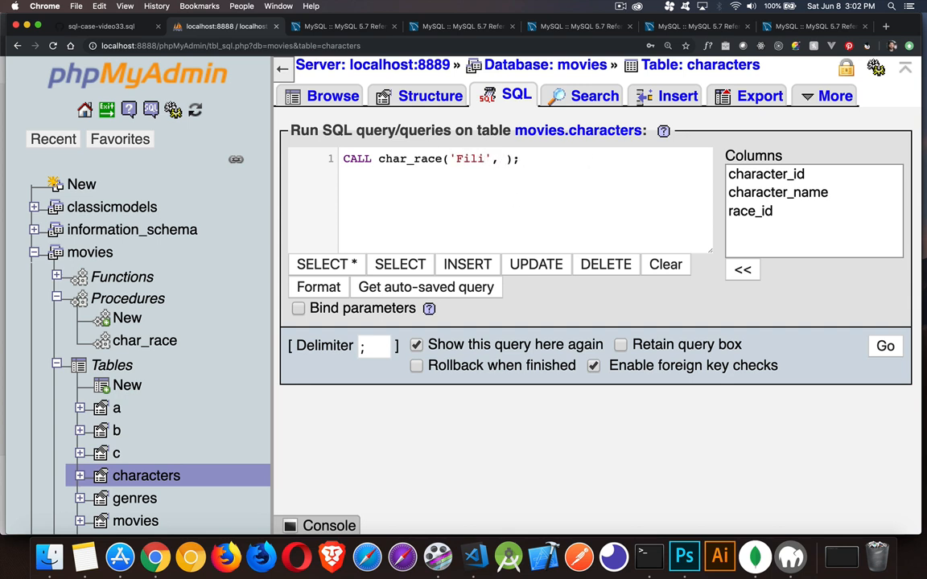
{"action": "type", "text": "1"}
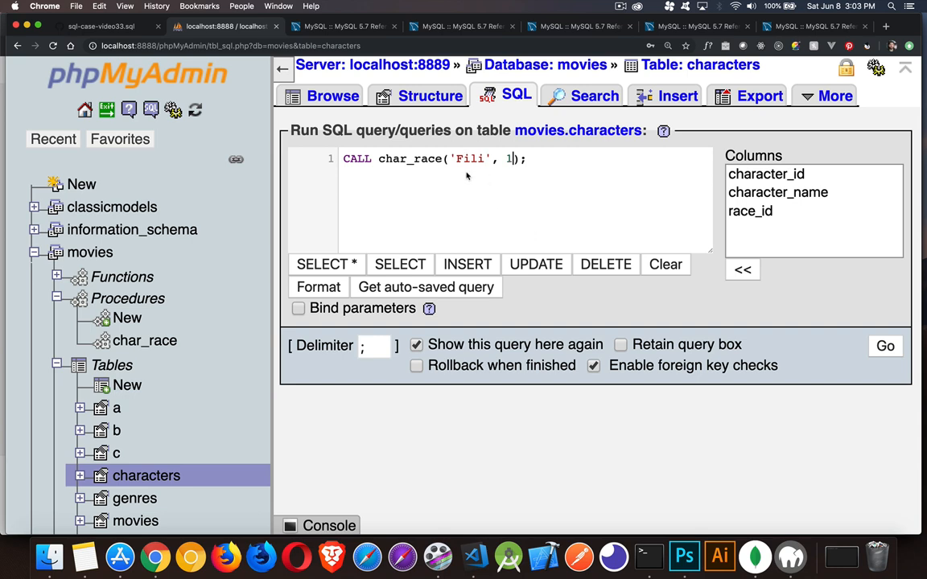
{"action": "left_click", "coordinate": [886, 345]}
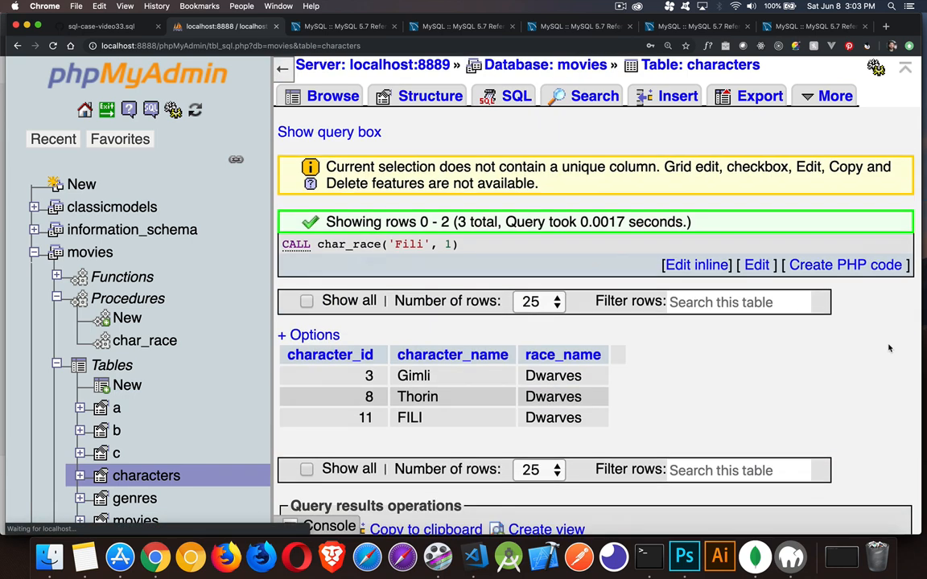